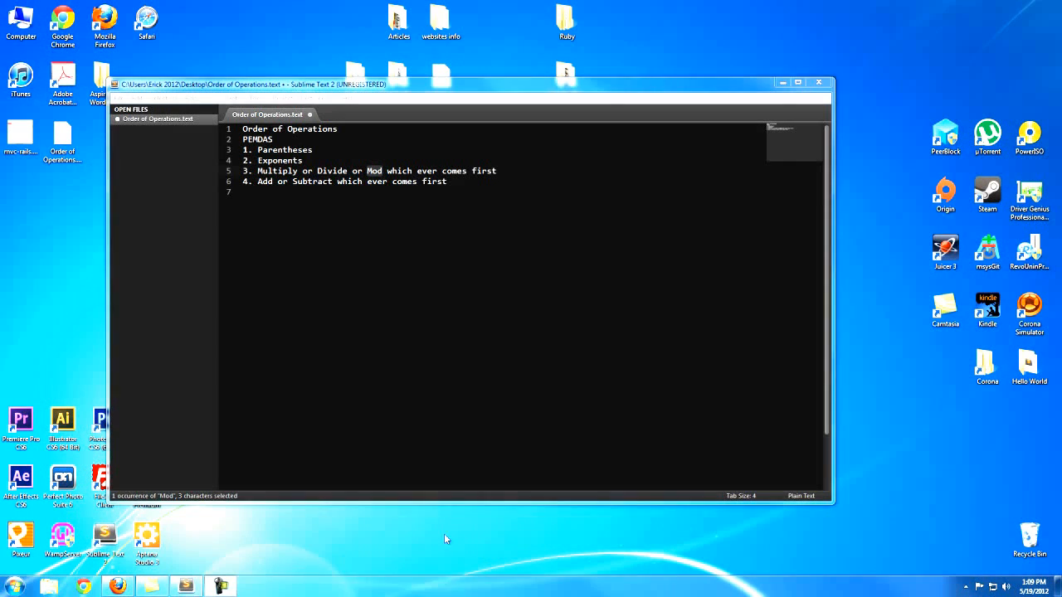
Bring up a Command Prompt window beside the PEMDAS notes in Sublime Text 2
{"action": "left_click", "coordinate": [14, 586]}
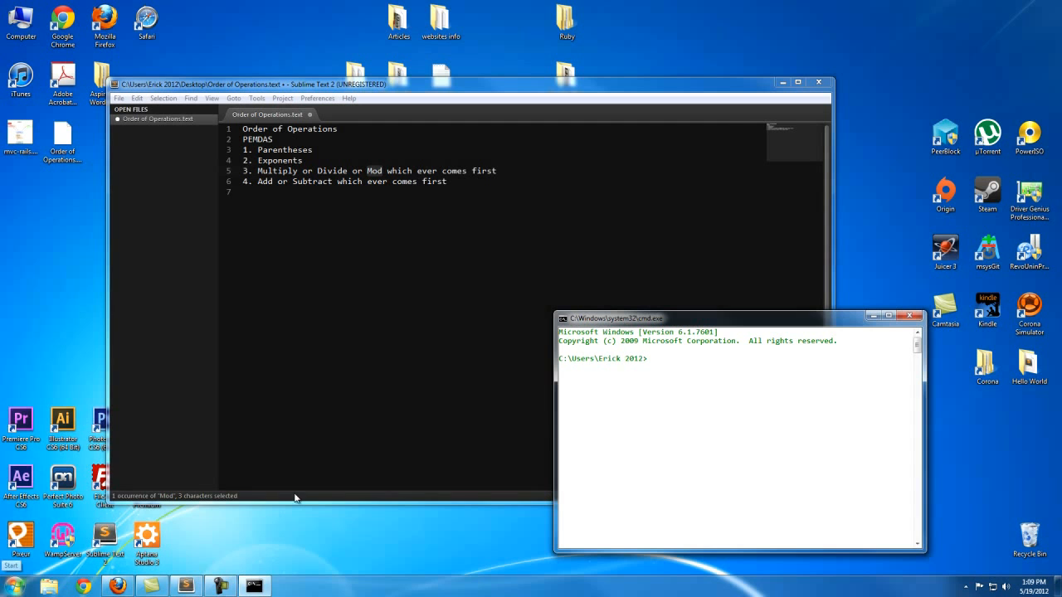
Start a Pry Ruby console from the Command Prompt
{"action": "type", "text": "pry"}
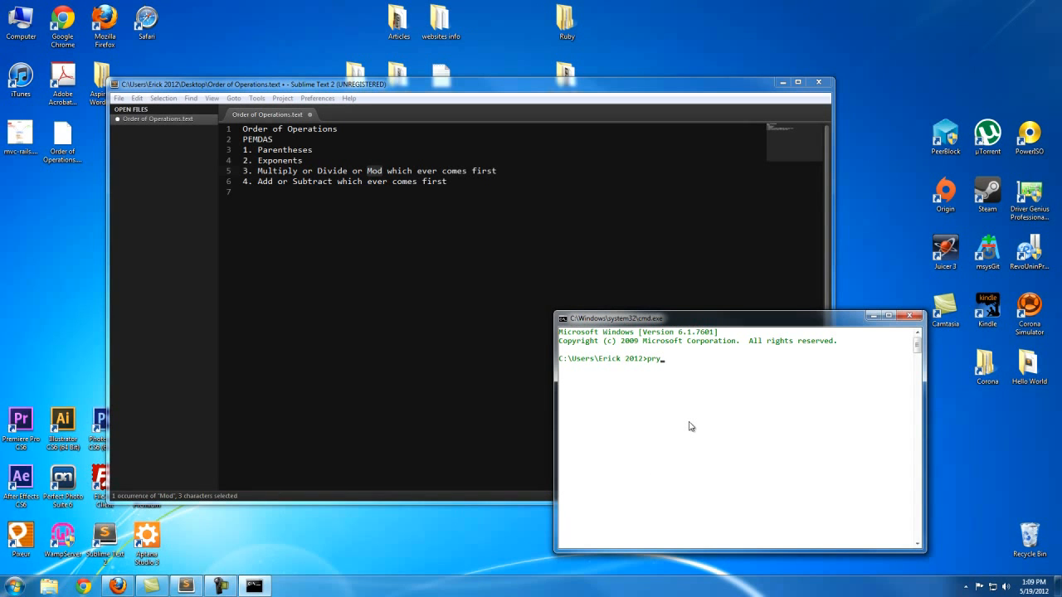
{"action": "key", "text": "Return"}
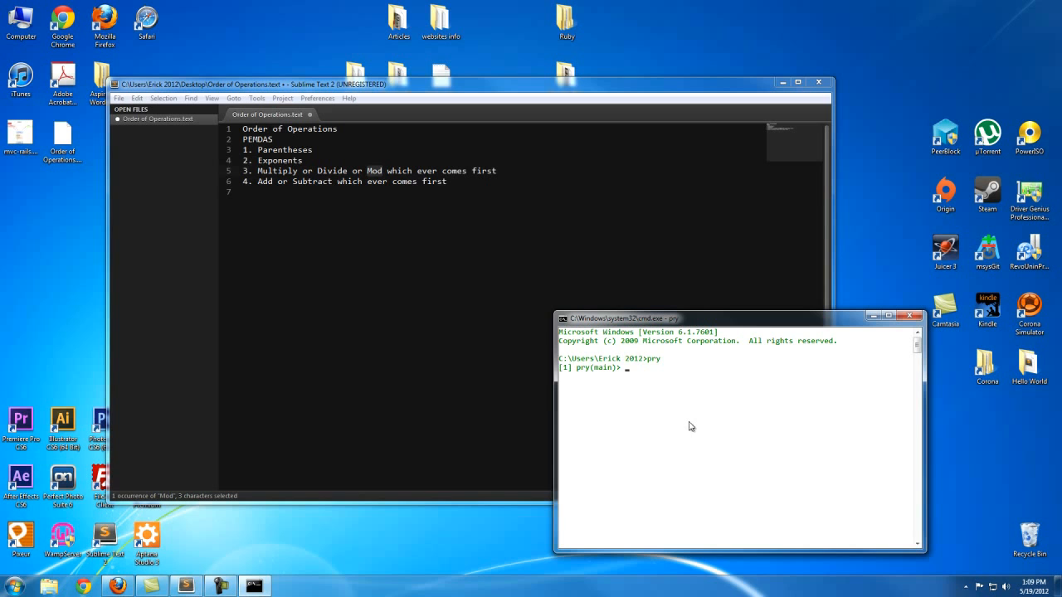
Evaluate the additions 2 + 2 and 4 + (-2), returning 4 and 2
{"action": "type", "text": "2"}
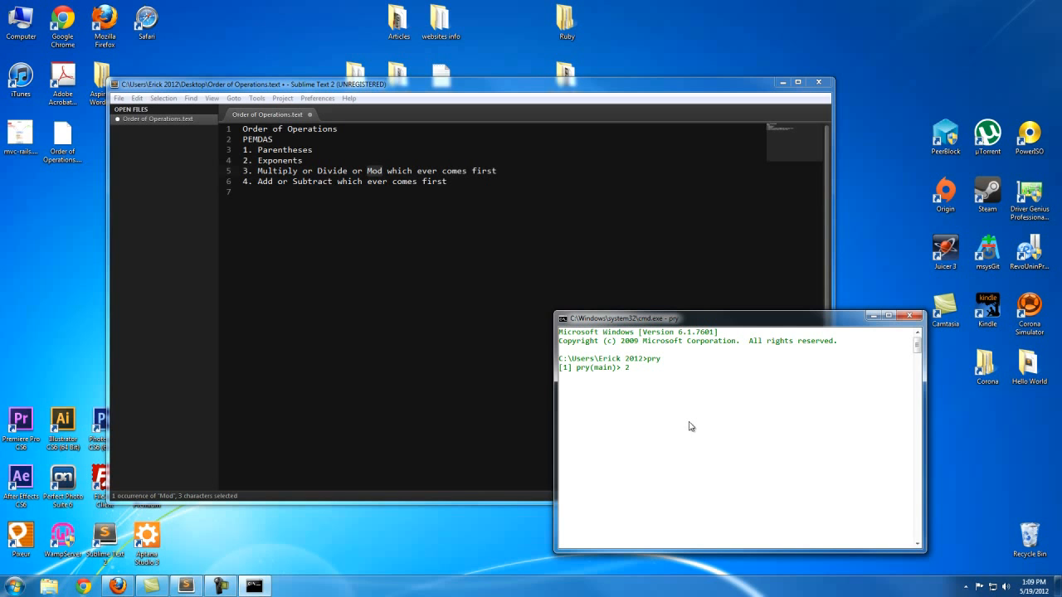
{"action": "key", "text": "Return"}
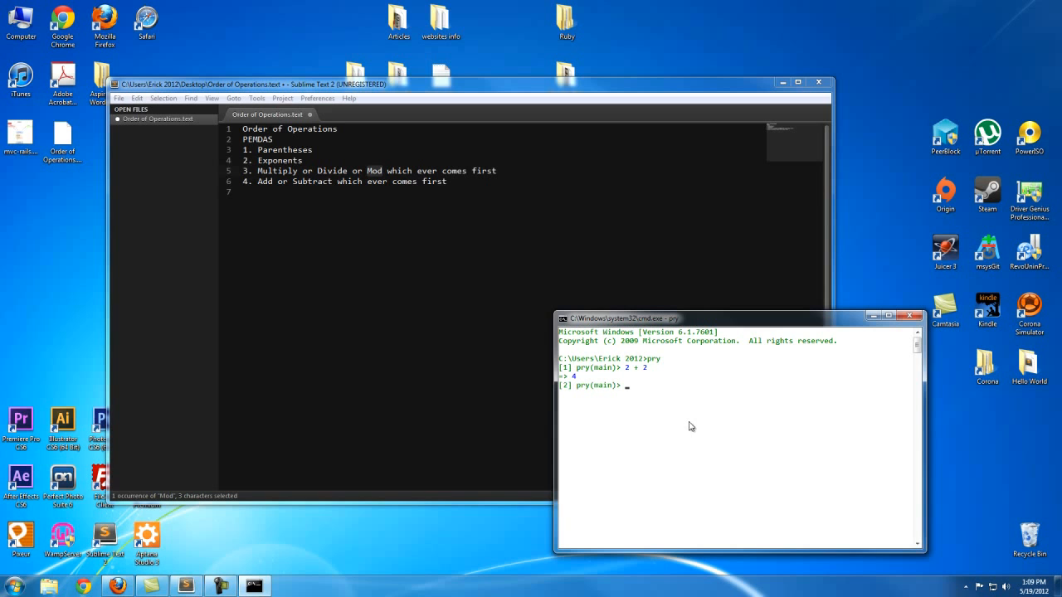
{"action": "type", "text": "4 +"}
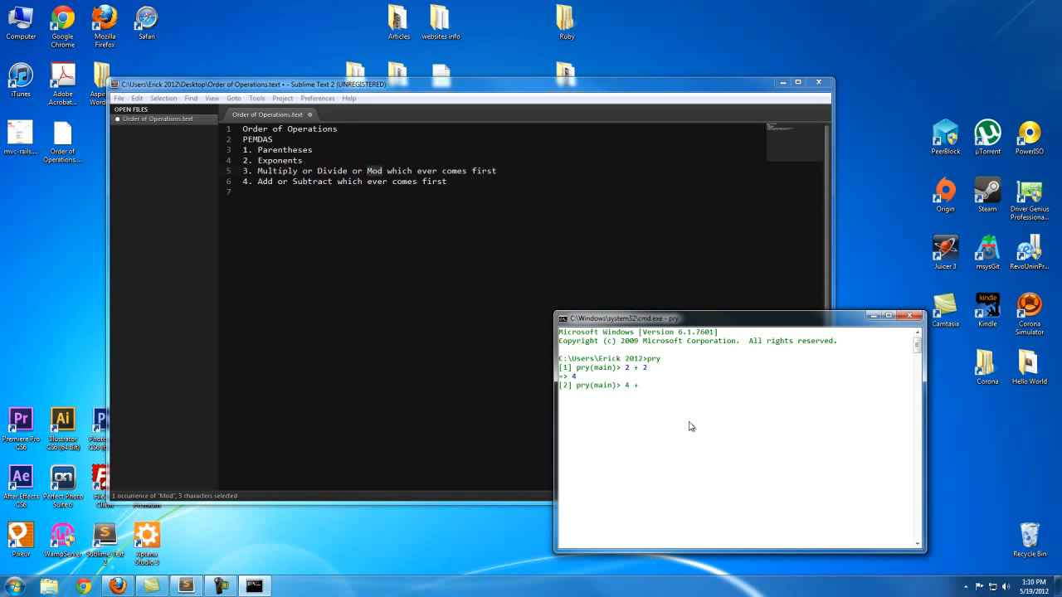
{"action": "type", "text": "(-2"}
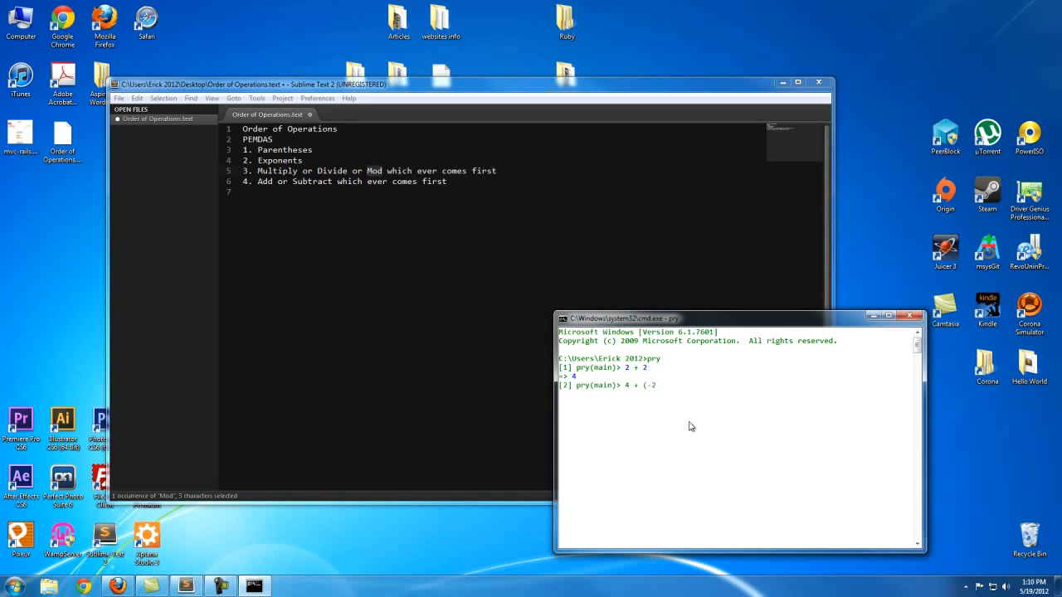
{"action": "key", "text": "Return"}
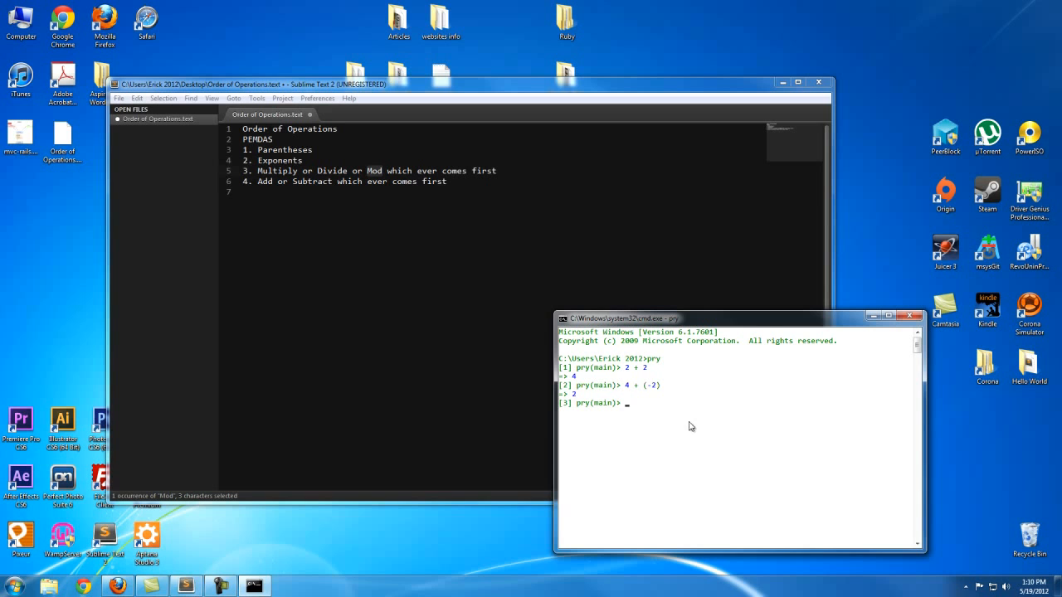
{"action": "mouse_move", "coordinate": [641, 399]}
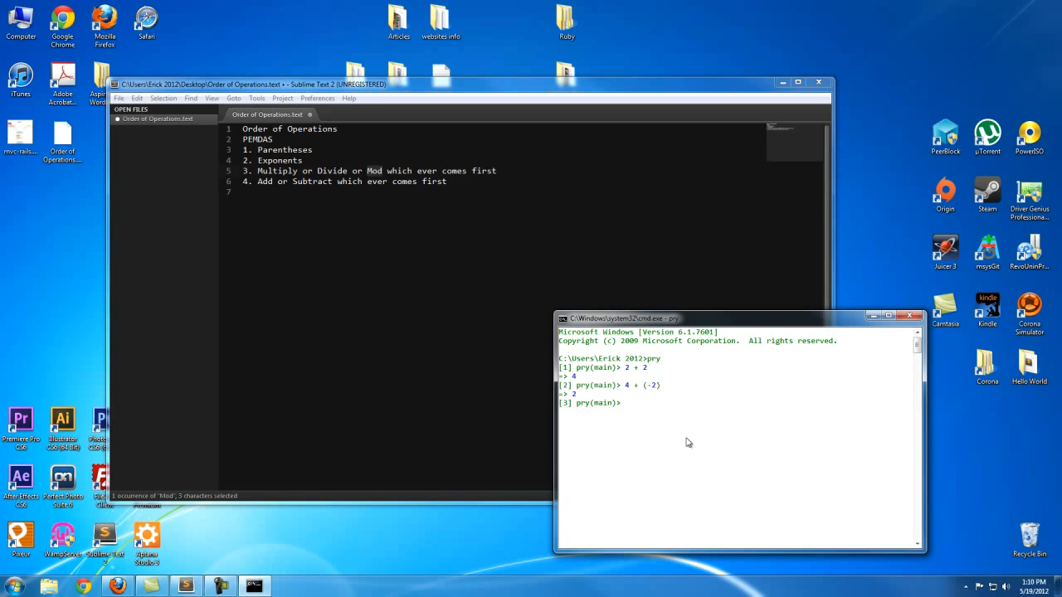
Evaluate the subtractions 5 - 3 and 5 - -3, returning 2 and 8
{"action": "type", "text": "5 - 3"}
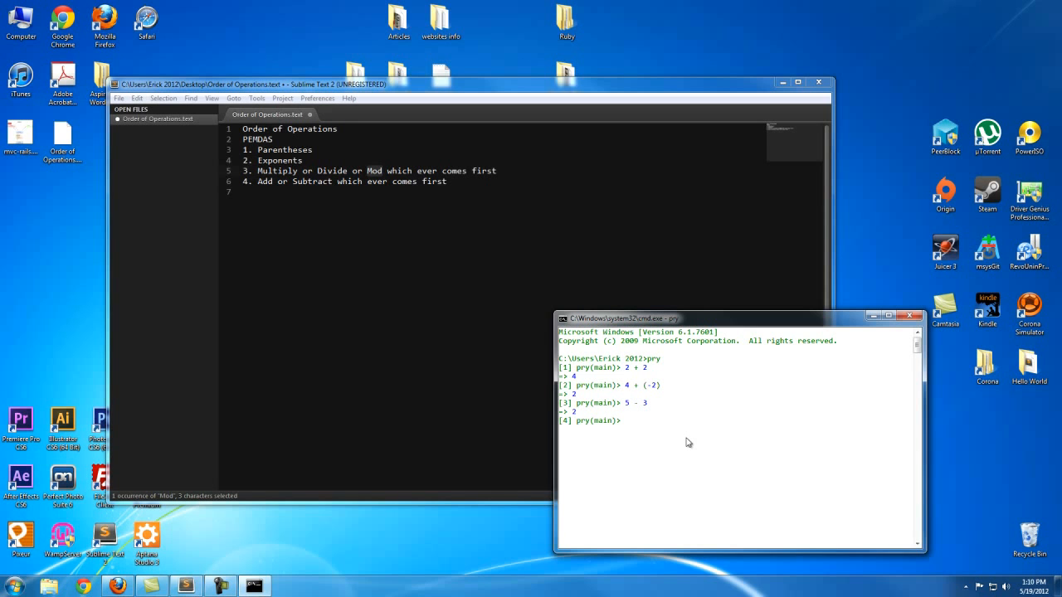
{"action": "type", "text": "5 - -"}
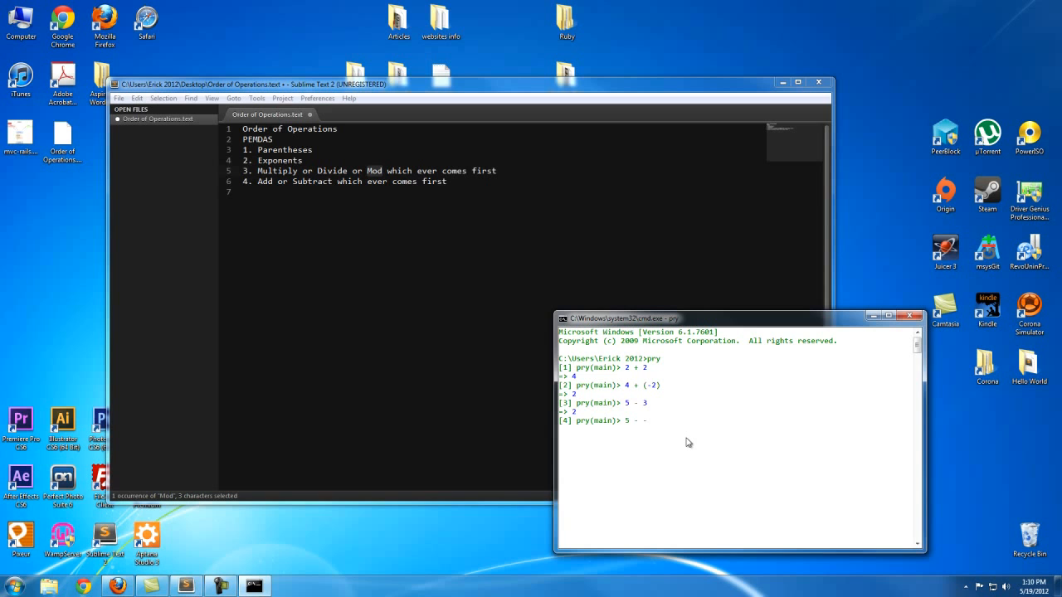
{"action": "key", "text": "Return"}
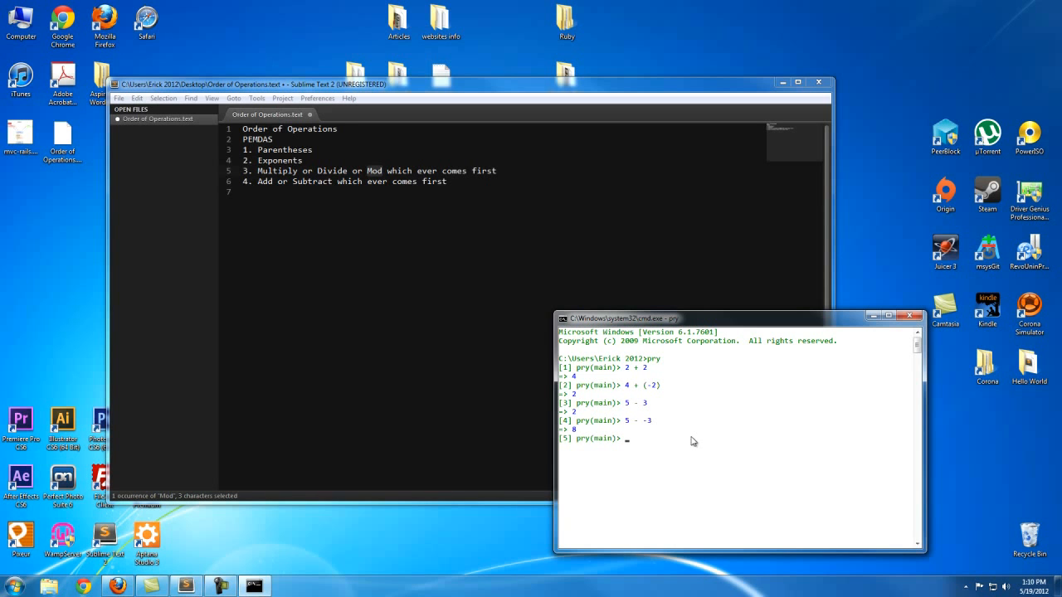
{"action": "mouse_move", "coordinate": [717, 487]}
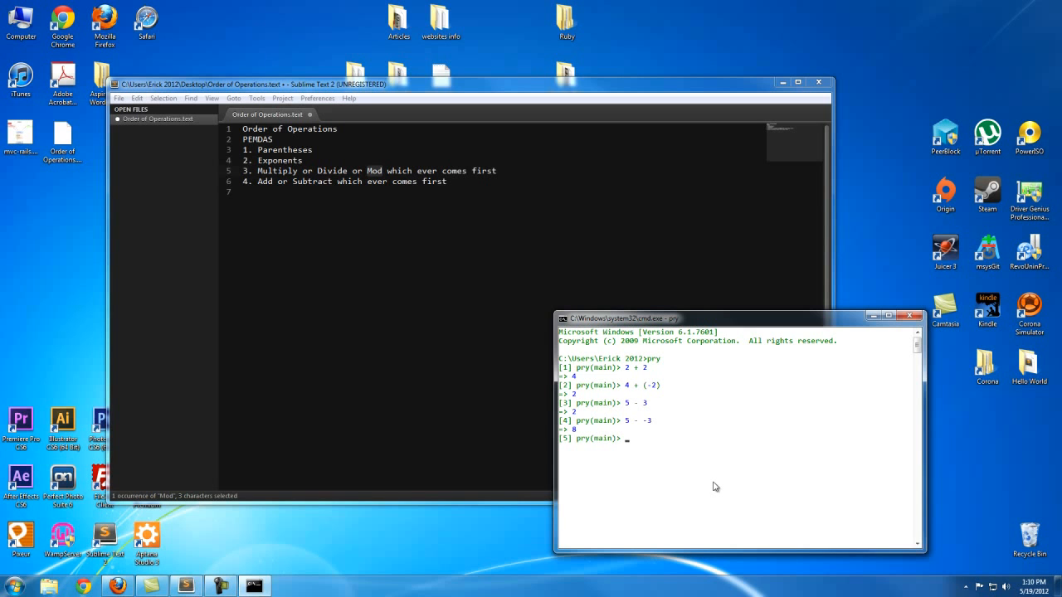
Evaluate the multiplications 5 * 6 and 6 * -5, returning 30 and -30
{"action": "key", "text": "Return"}
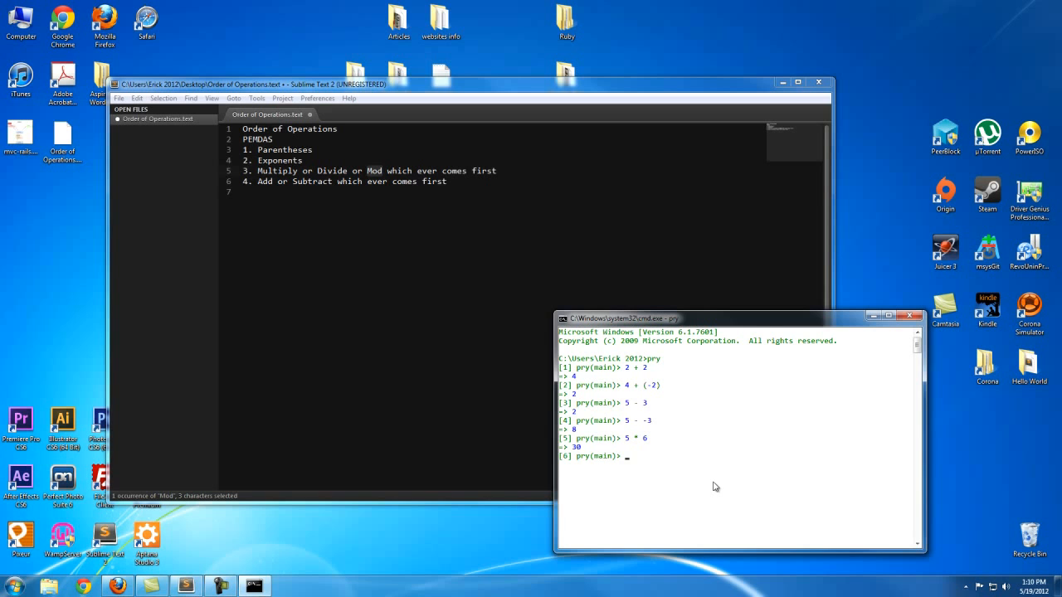
{"action": "type", "text": "6 *"}
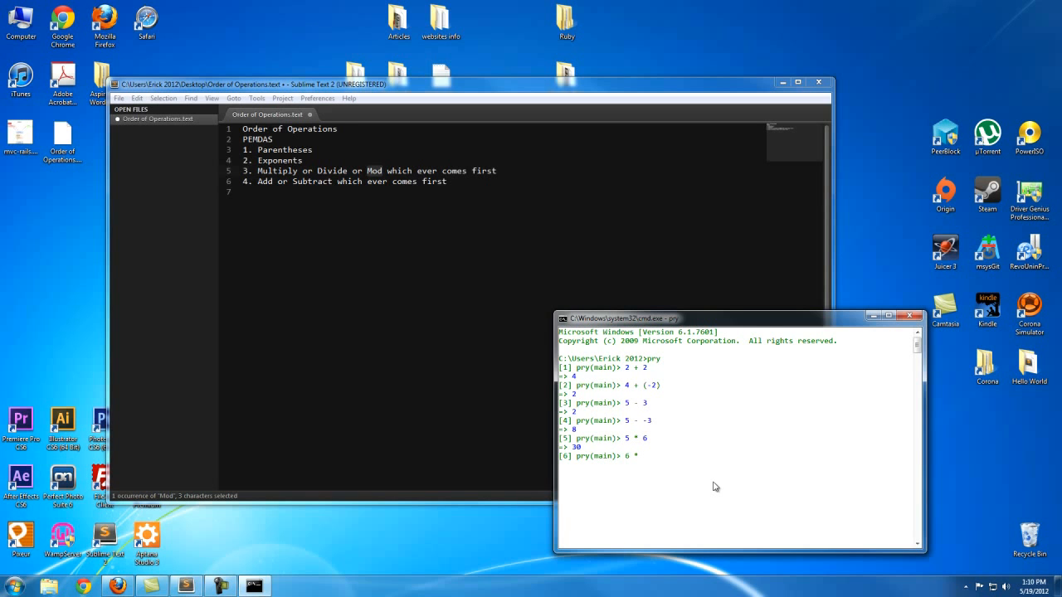
{"action": "type", "text": "-5"}
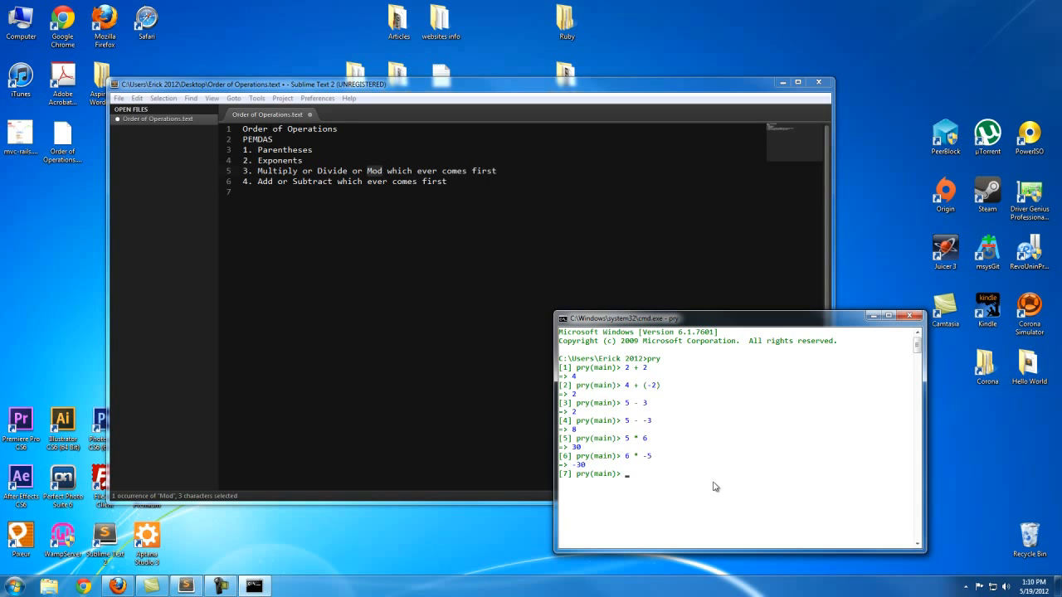
Evaluate the integer divisions 5 / 5 and 6 / 5, both returning 1
{"action": "type", "text": "5 / 5"}
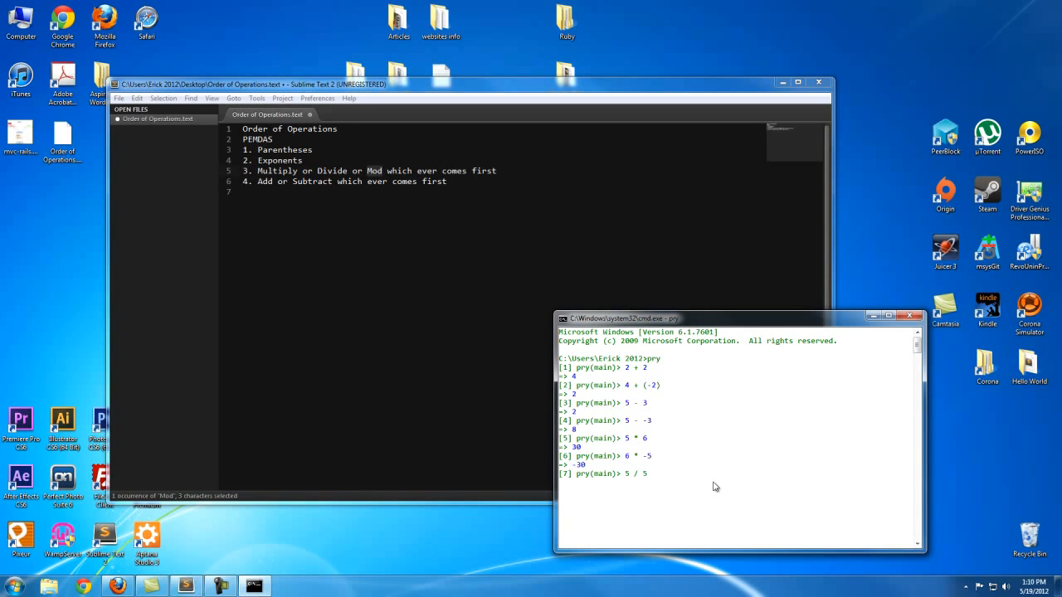
{"action": "key", "text": "Return"}
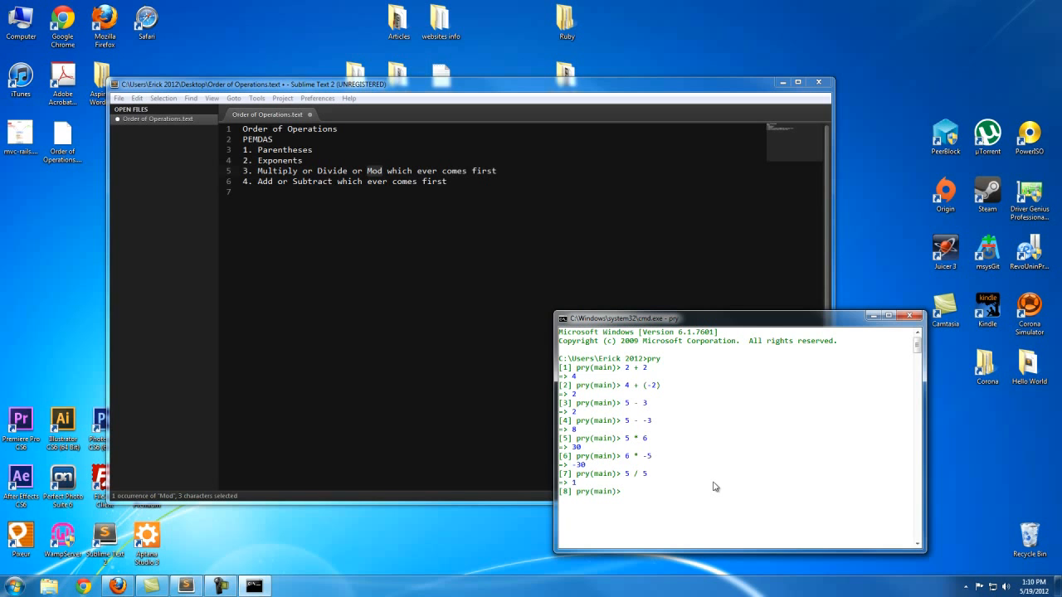
{"action": "type", "text": "6 /"}
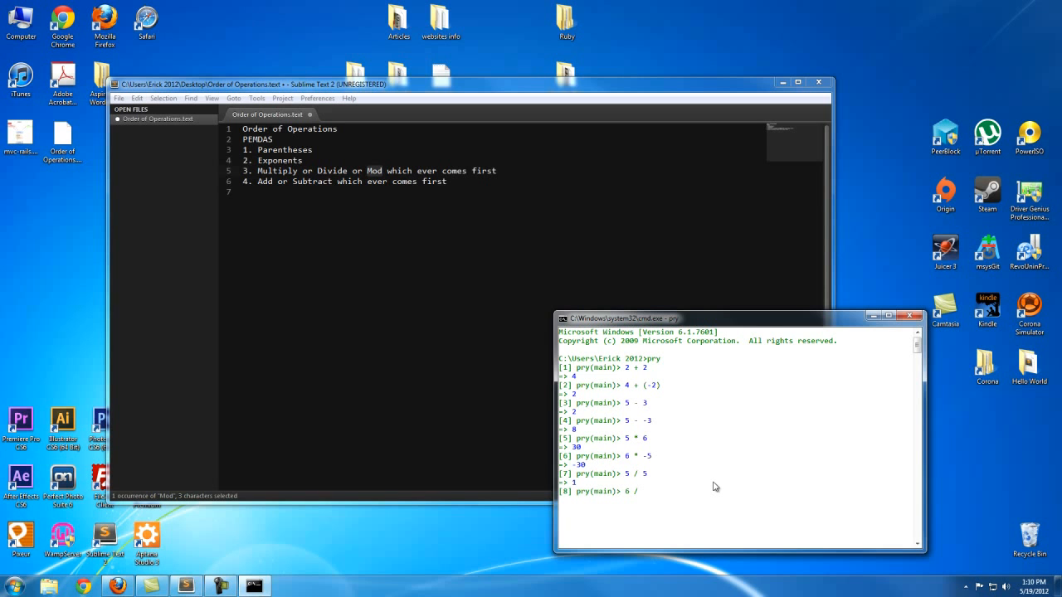
{"action": "key", "text": "return"}
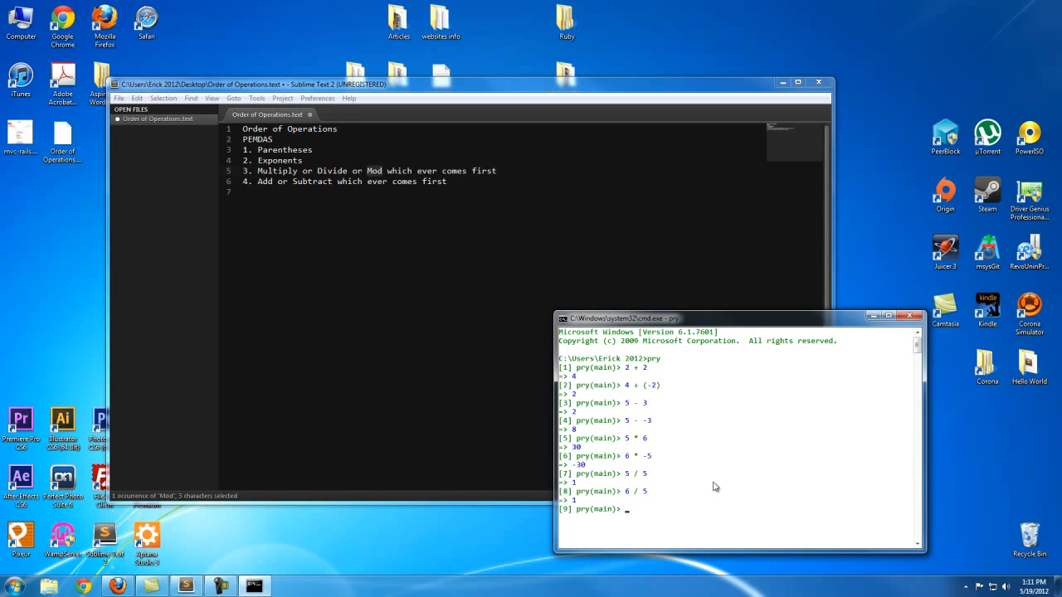
{"action": "mouse_move", "coordinate": [628, 403]}
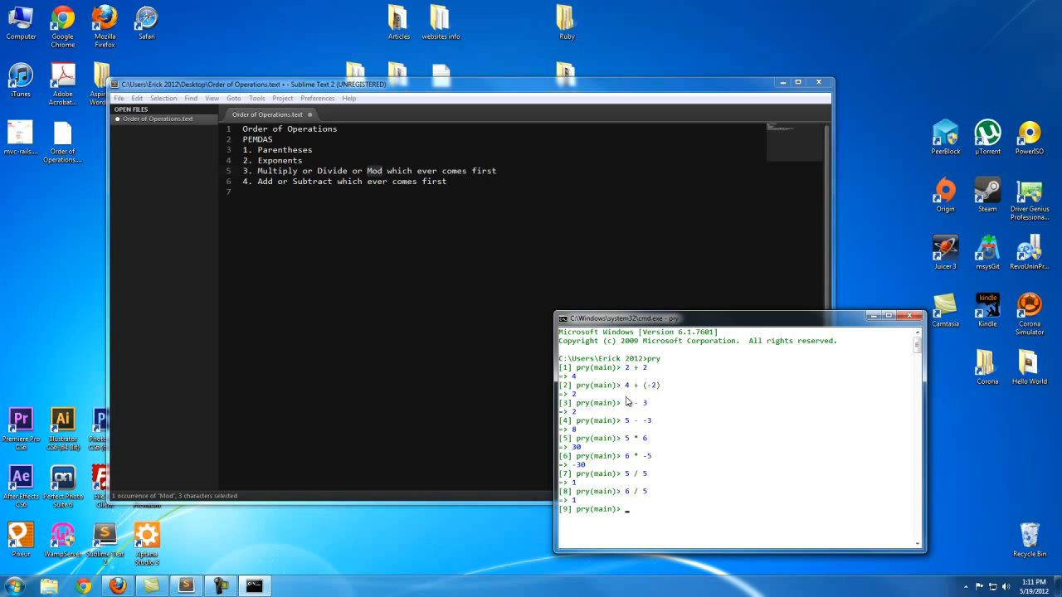
{"action": "mouse_move", "coordinate": [671, 537]}
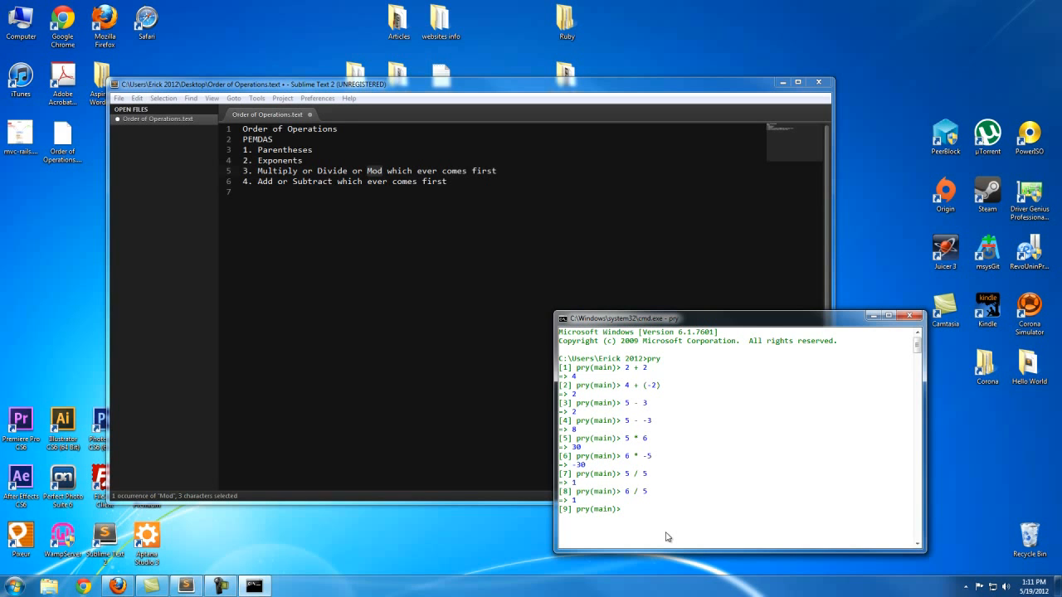
Evaluate the float divisions 6.0 / 5 and 5 / 6.0, with 6.0 / 5 returning 1.2
{"action": "type", "text": "6.0"}
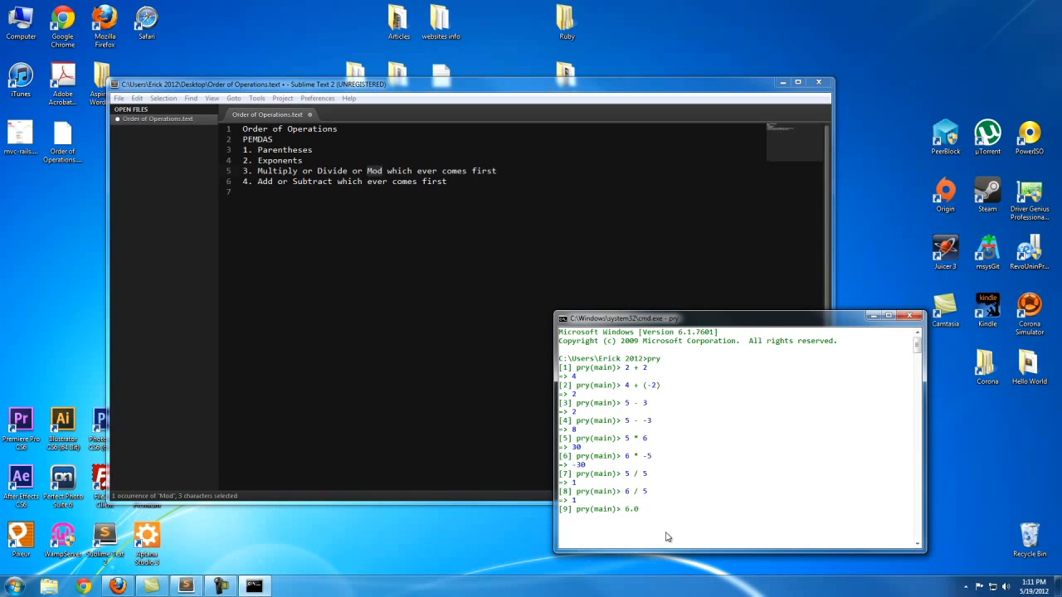
{"action": "type", "text": "/"}
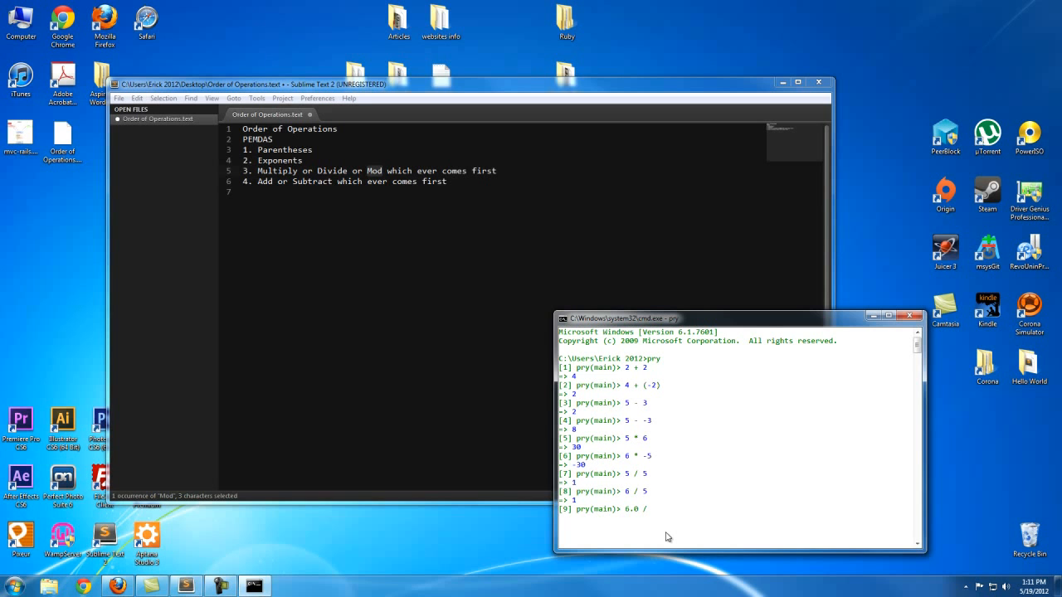
{"action": "type", "text": "5"}
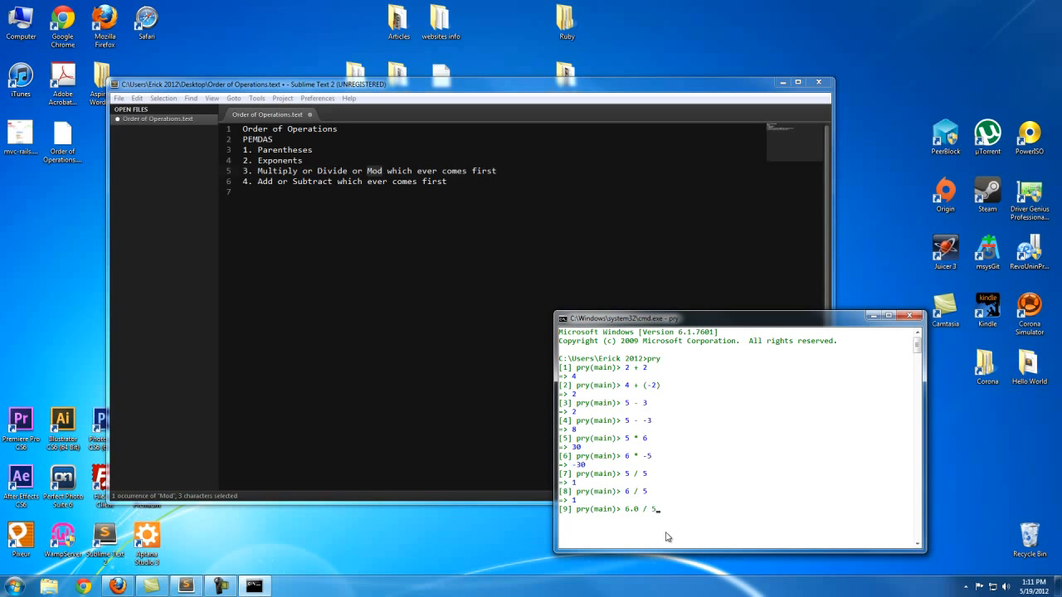
{"action": "key", "text": "Return"}
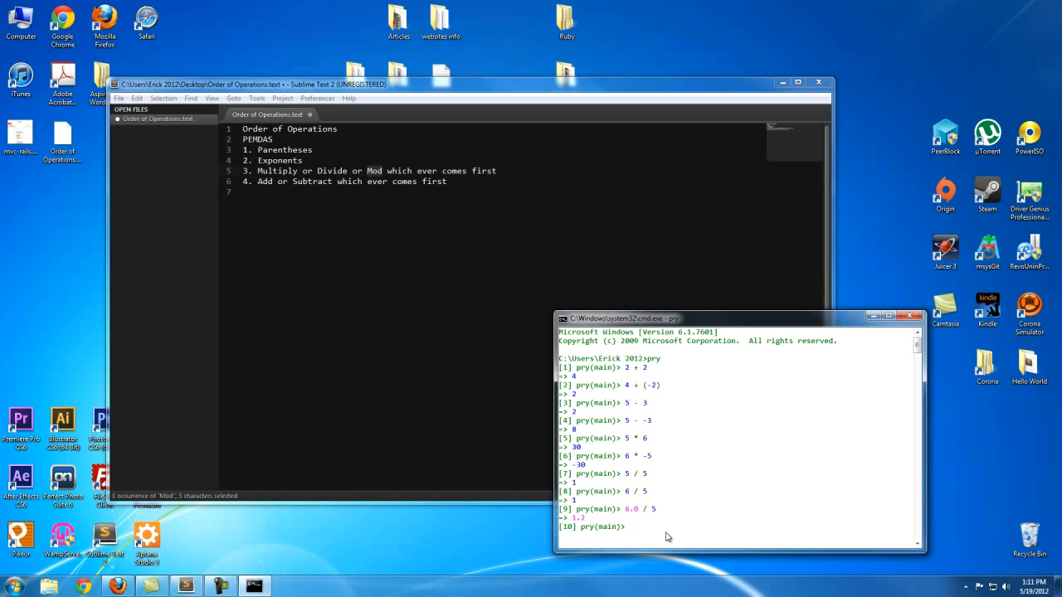
{"action": "type", "text": "5 / 6.0"}
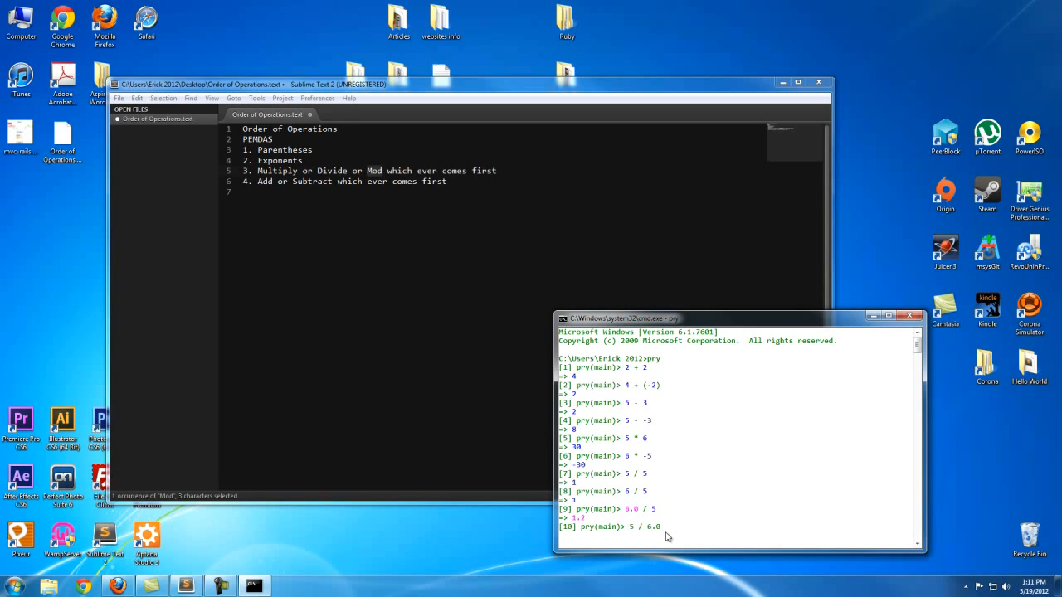
{"action": "key", "text": "Return"}
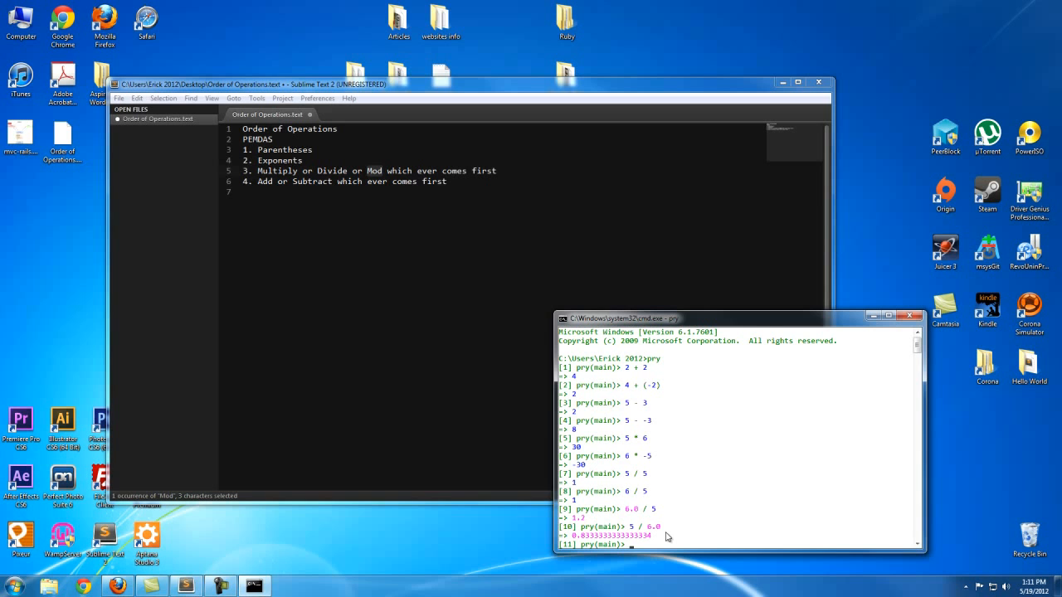
{"action": "type", "text": "6 / 5.0"}
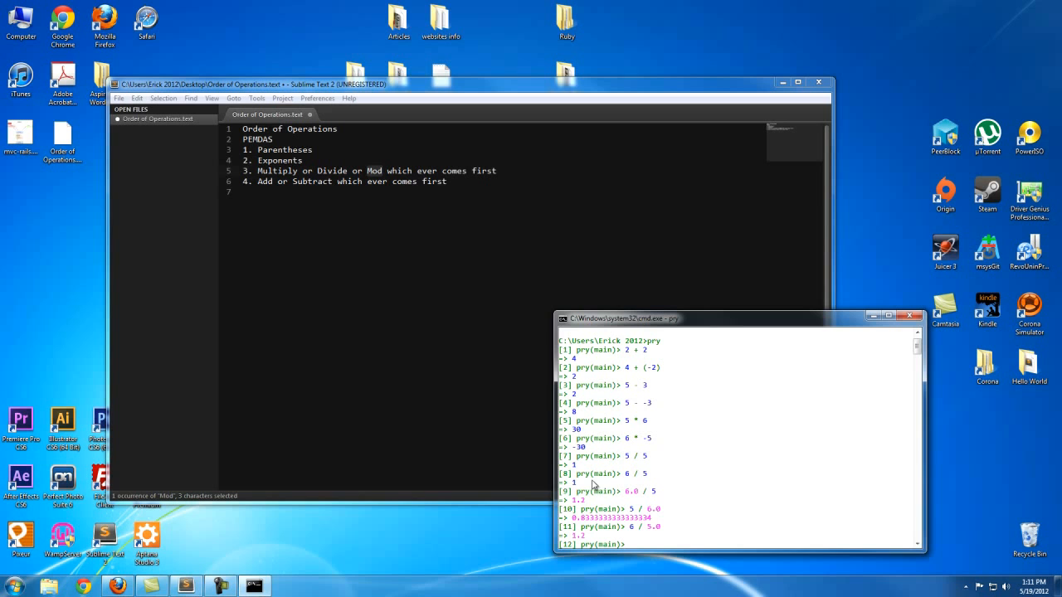
{"action": "mouse_move", "coordinate": [651, 531]}
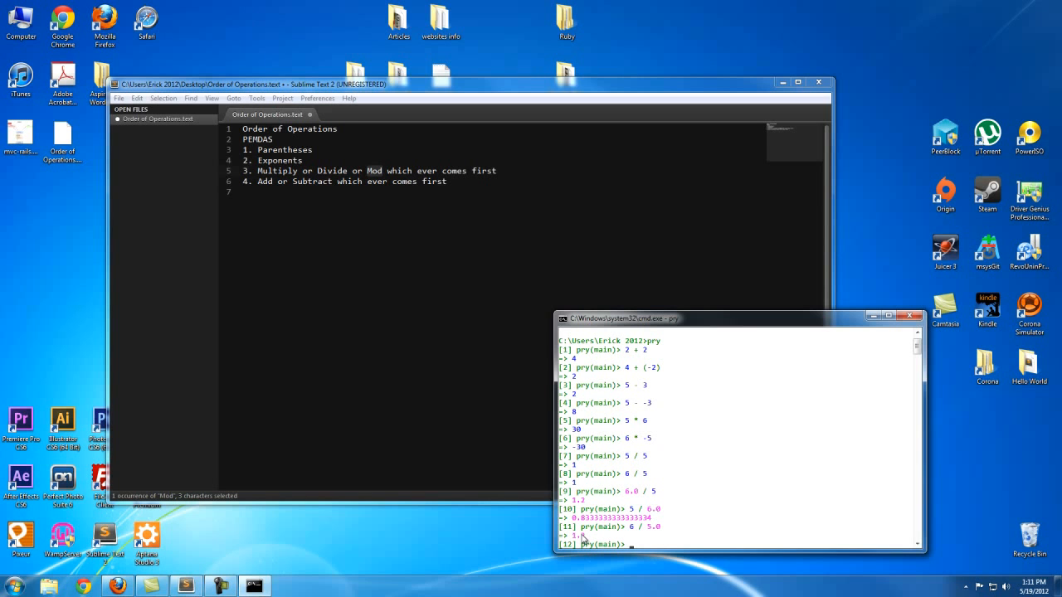
{"action": "mouse_move", "coordinate": [672, 527]}
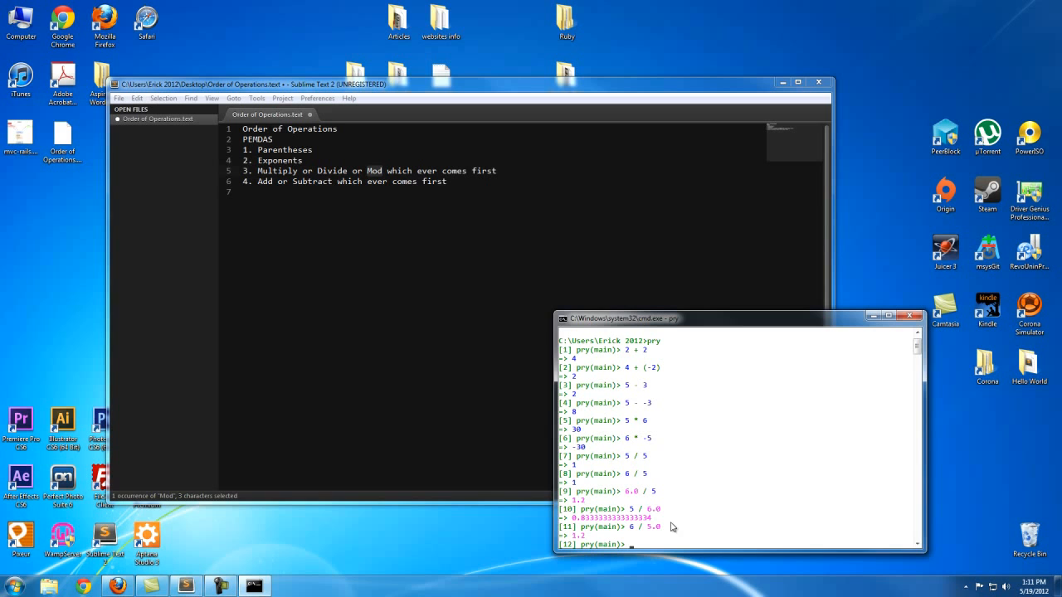
{"action": "mouse_move", "coordinate": [751, 591]}
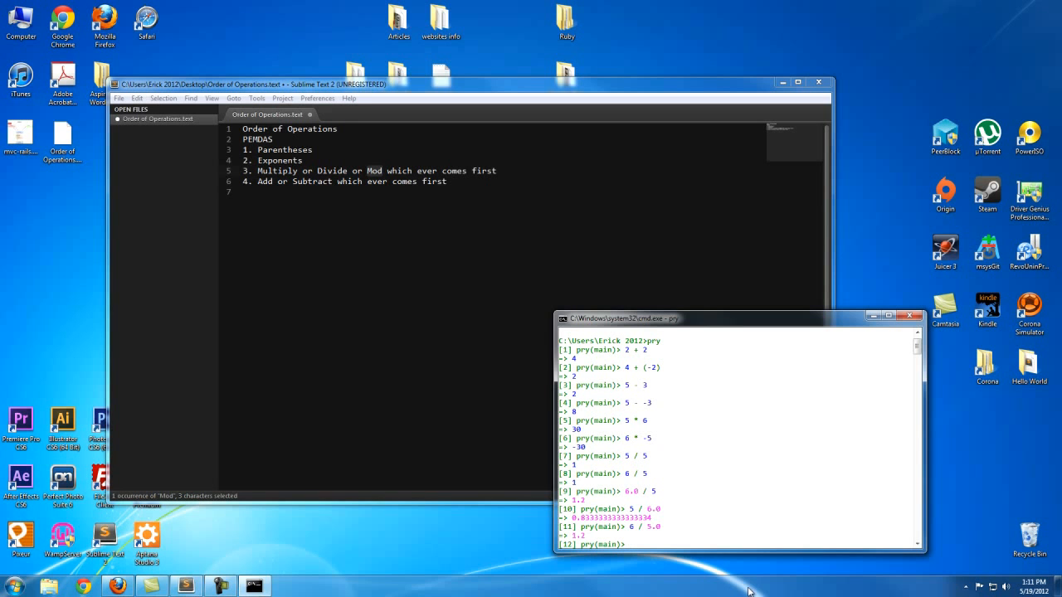
Evaluate the modulus expressions 5 % 5 and 6 % 5, returning 0 and 1
{"action": "type", "text": "5 % 5"}
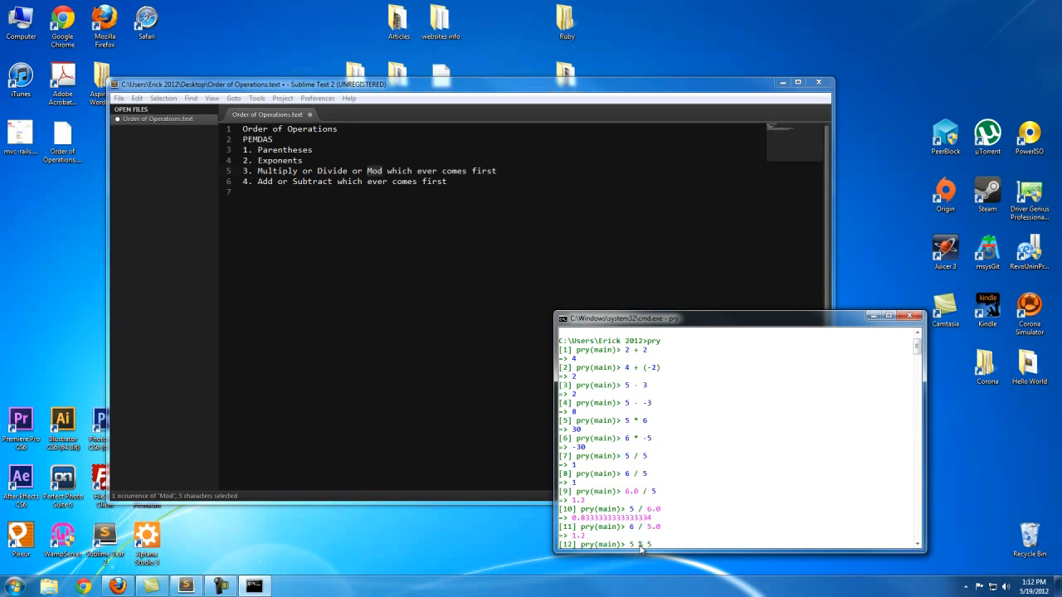
{"action": "type", "text": "5"}
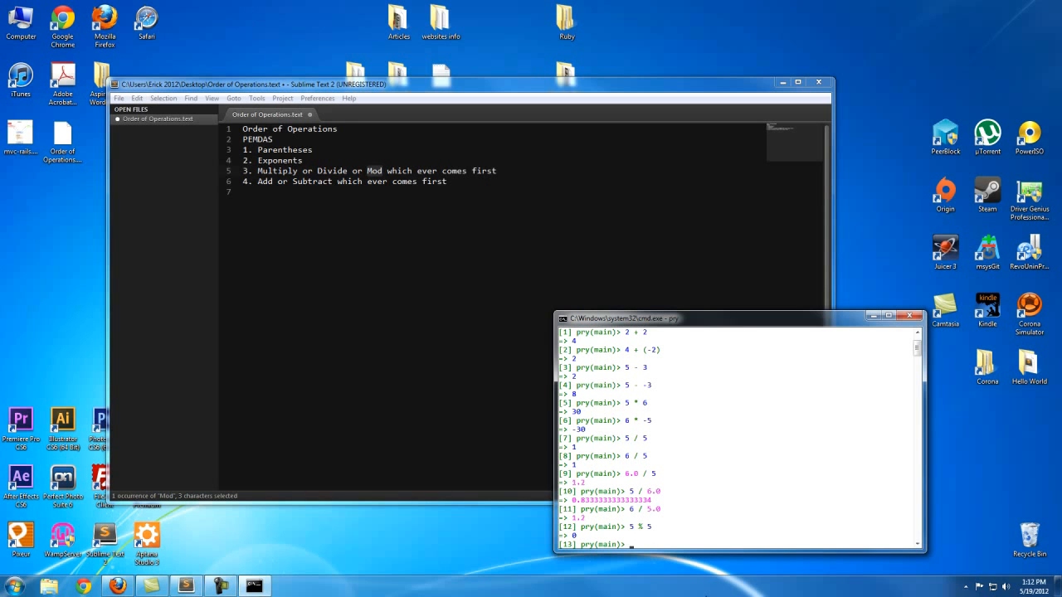
{"action": "type", "text": "6 %"}
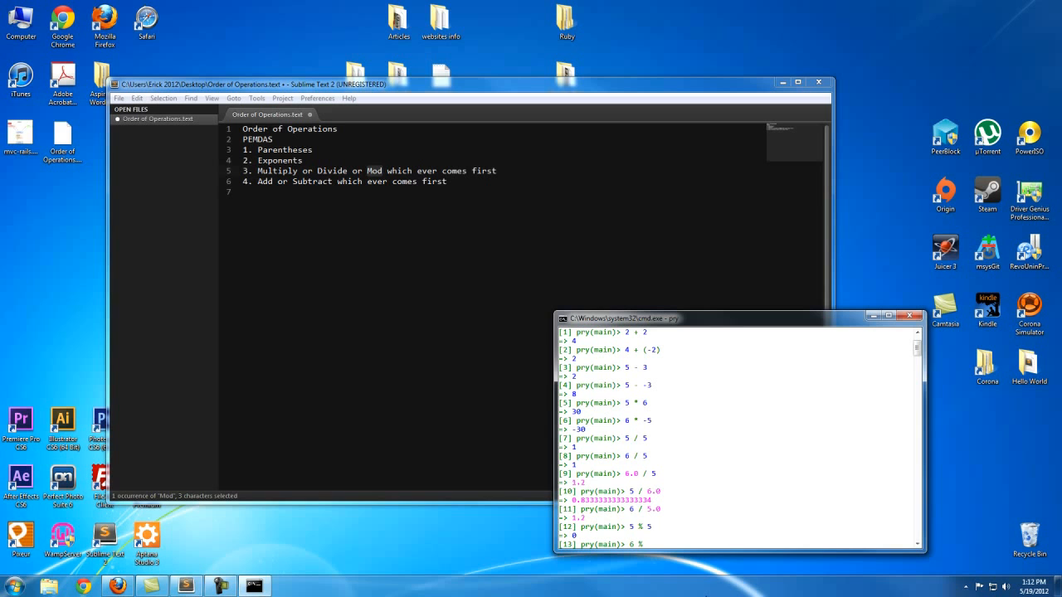
{"action": "type", "text": "5"}
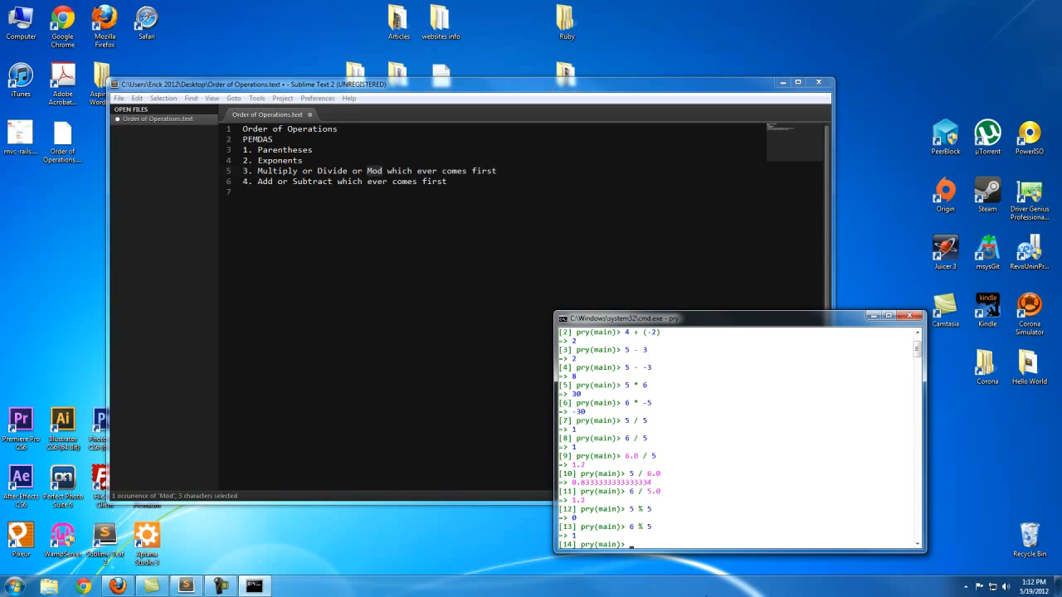
Evaluate 3 * 3 * 3 and the exponent 3**3, both returning 27
{"action": "type", "text": "3"}
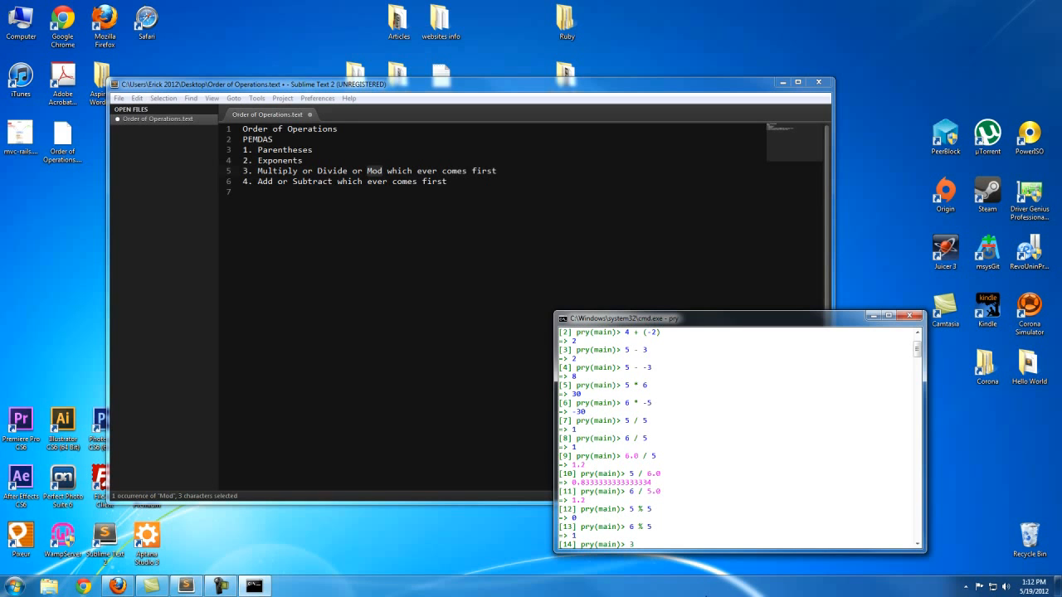
{"action": "type", "text": "* 3 *3"}
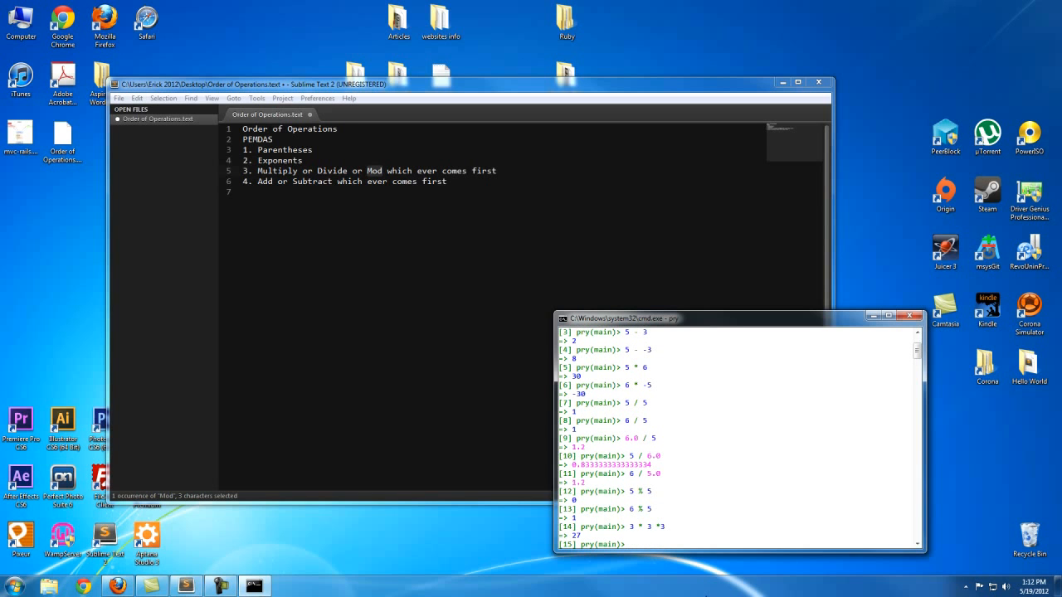
{"action": "type", "text": "3**3"}
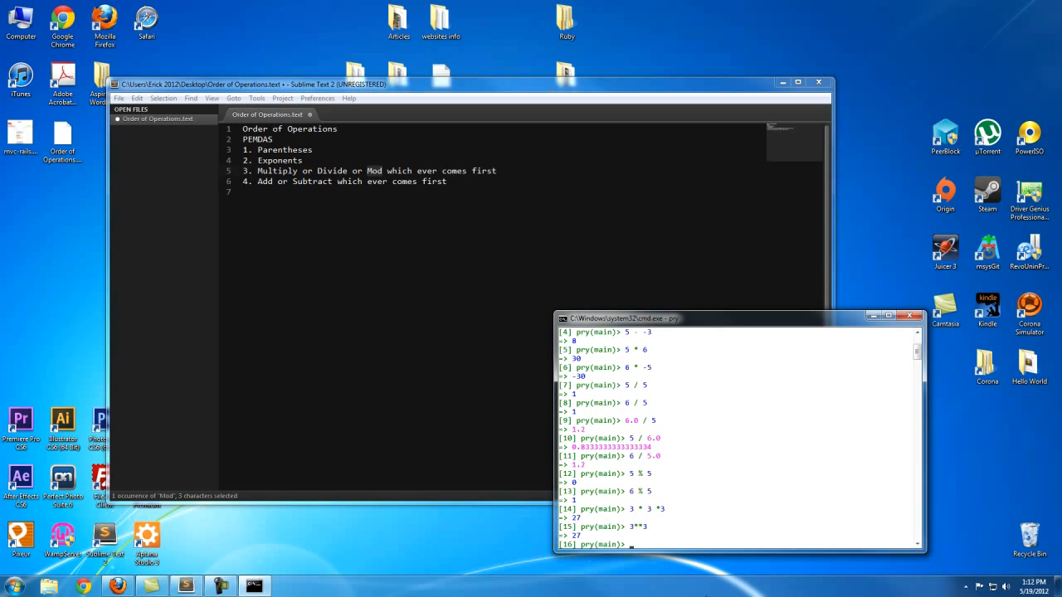
{"action": "mouse_move", "coordinate": [621, 299]}
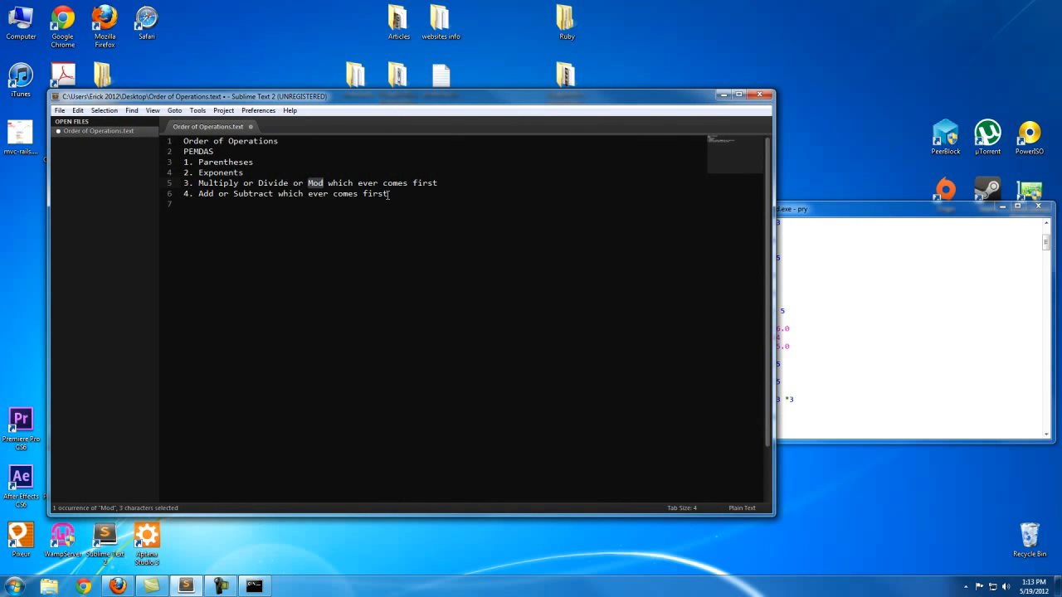
{"action": "mouse_move", "coordinate": [179, 153]}
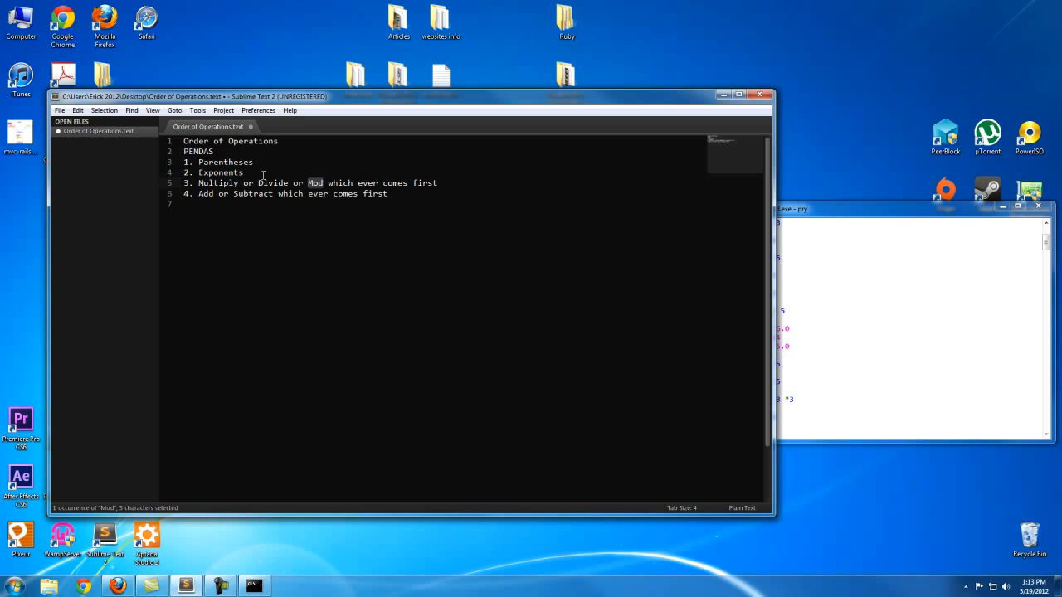
{"action": "mouse_move", "coordinate": [235, 193]}
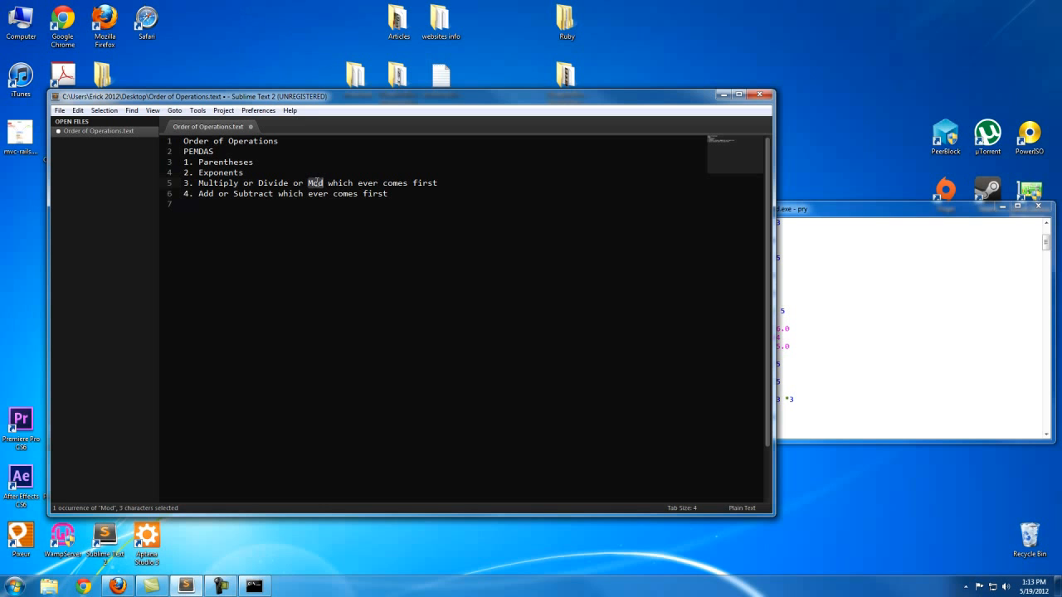
{"action": "left_click", "coordinate": [315, 183]}
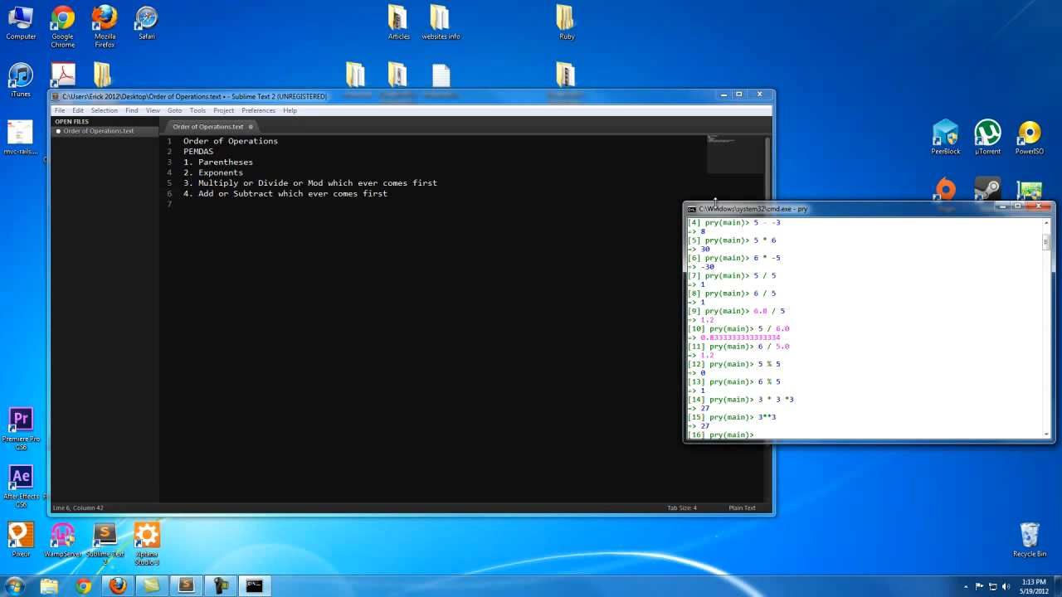
Enter the combined expression (2 + 4)**2 - 5 + 10 / 2 at the Pry prompt
{"action": "left_click_drag", "start_coordinate": [751, 210], "coordinate": [634, 275]}
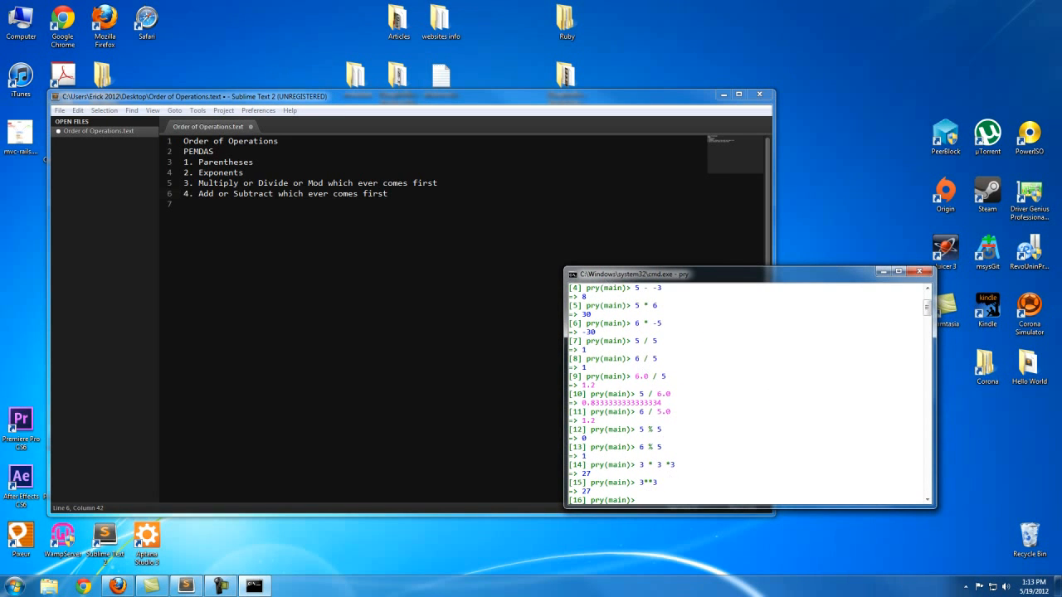
{"action": "type", "text": "("}
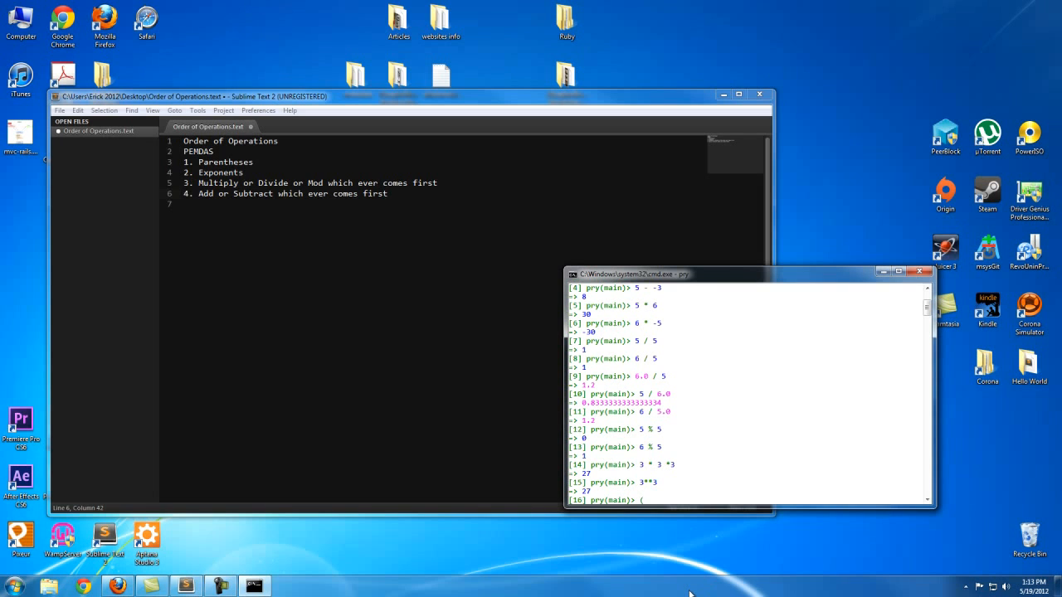
{"action": "type", "text": "2"}
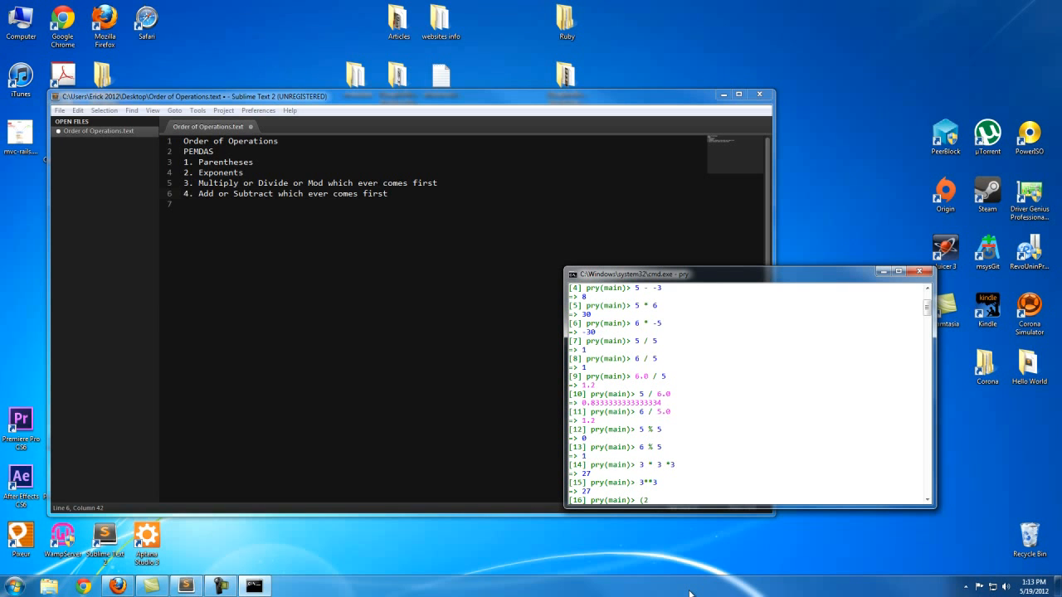
{"action": "type", "text": "+"}
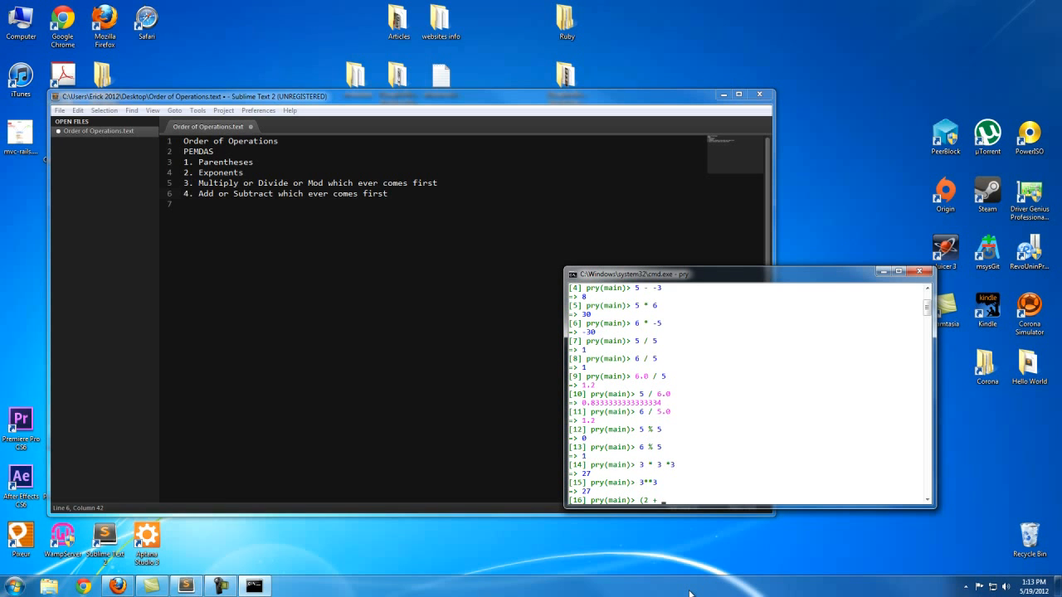
{"action": "type", "text": "4"}
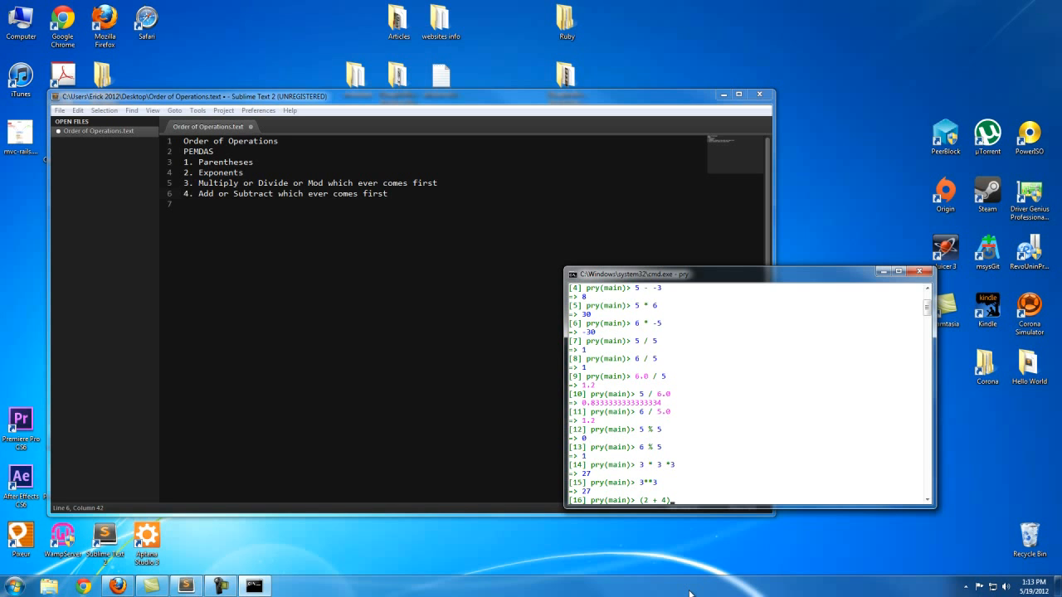
{"action": "type", "text": "**"}
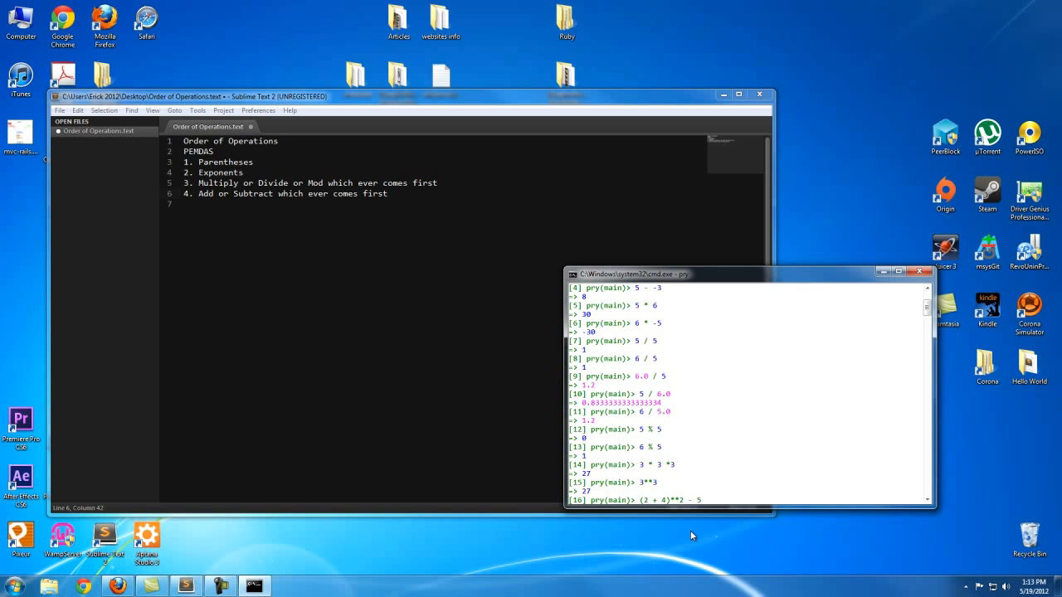
{"action": "type", "text": "+"}
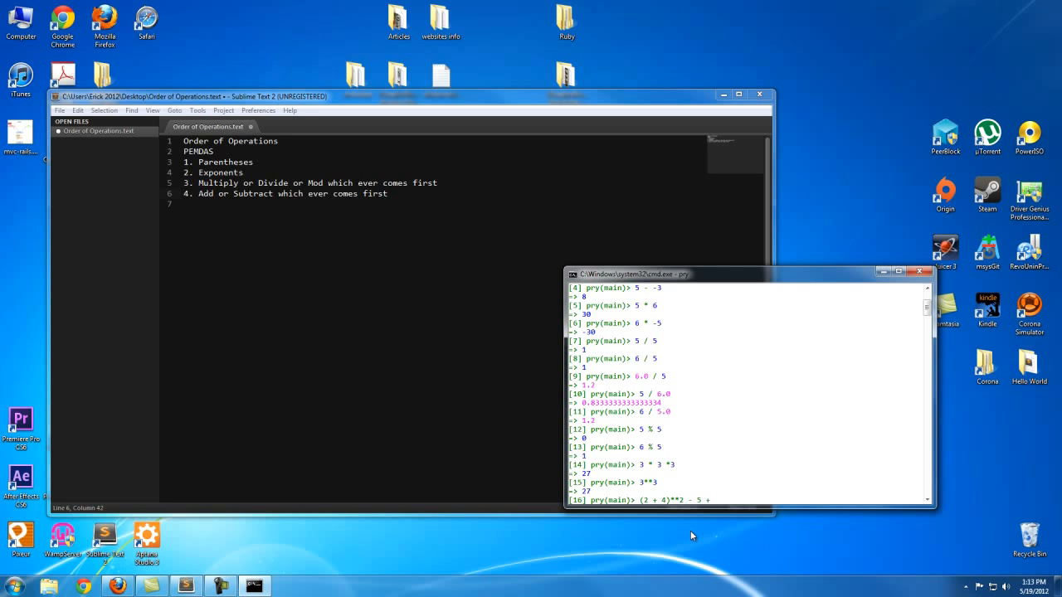
{"action": "type", "text": "10 /"}
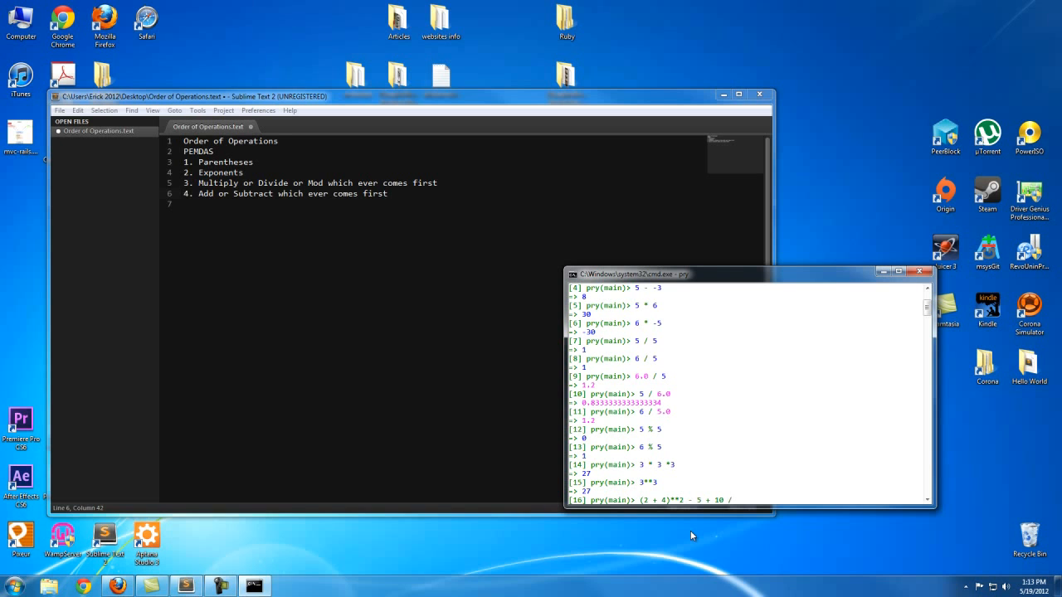
{"action": "type", "text": "2"}
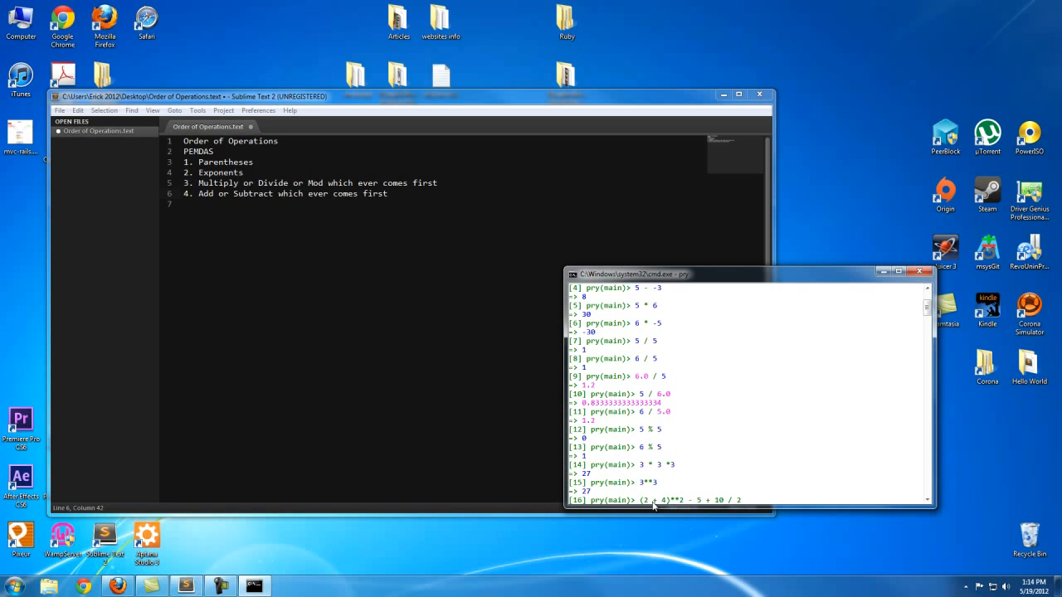
{"action": "mouse_move", "coordinate": [664, 504]}
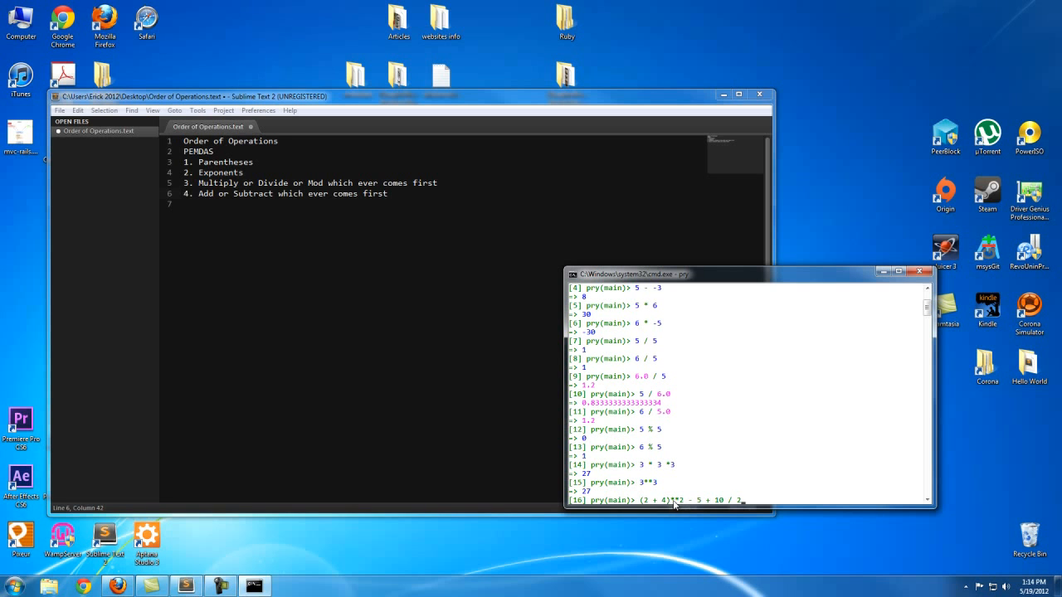
{"action": "mouse_move", "coordinate": [711, 508]}
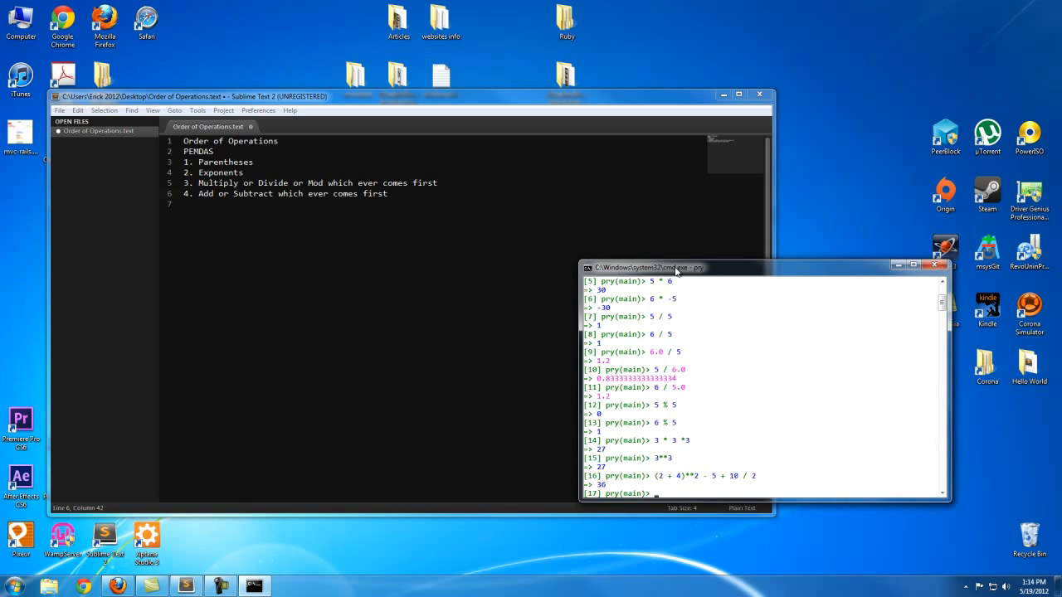
{"action": "mouse_move", "coordinate": [660, 408]}
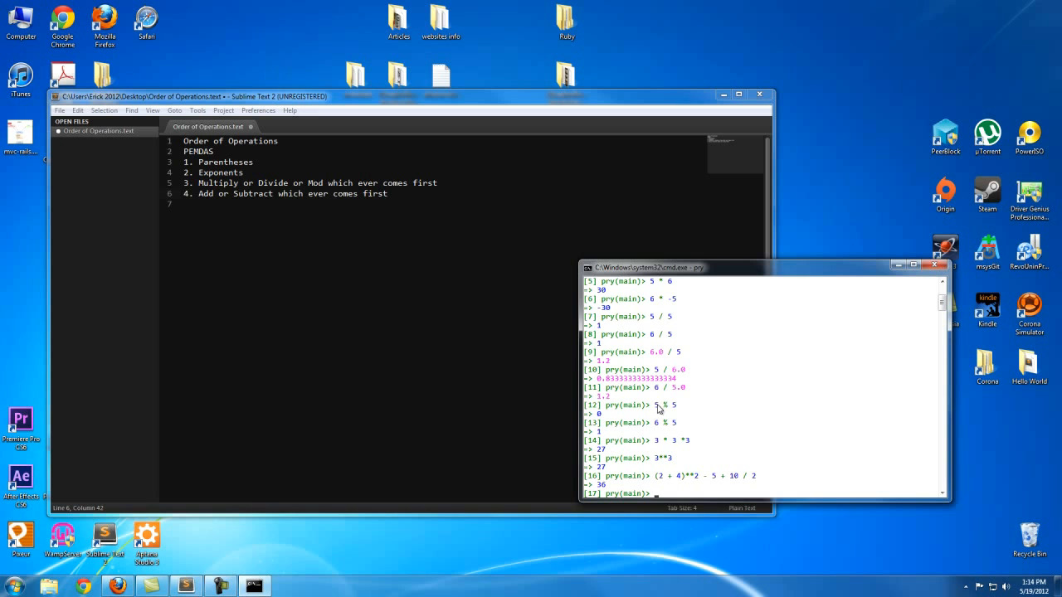
{"action": "mouse_move", "coordinate": [670, 413]}
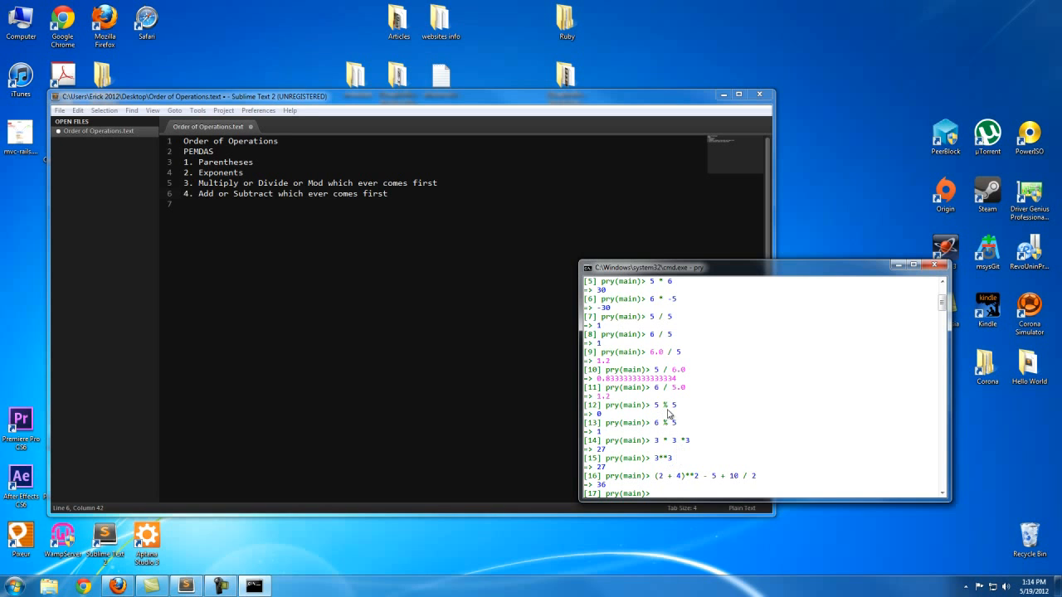
{"action": "mouse_move", "coordinate": [671, 428]}
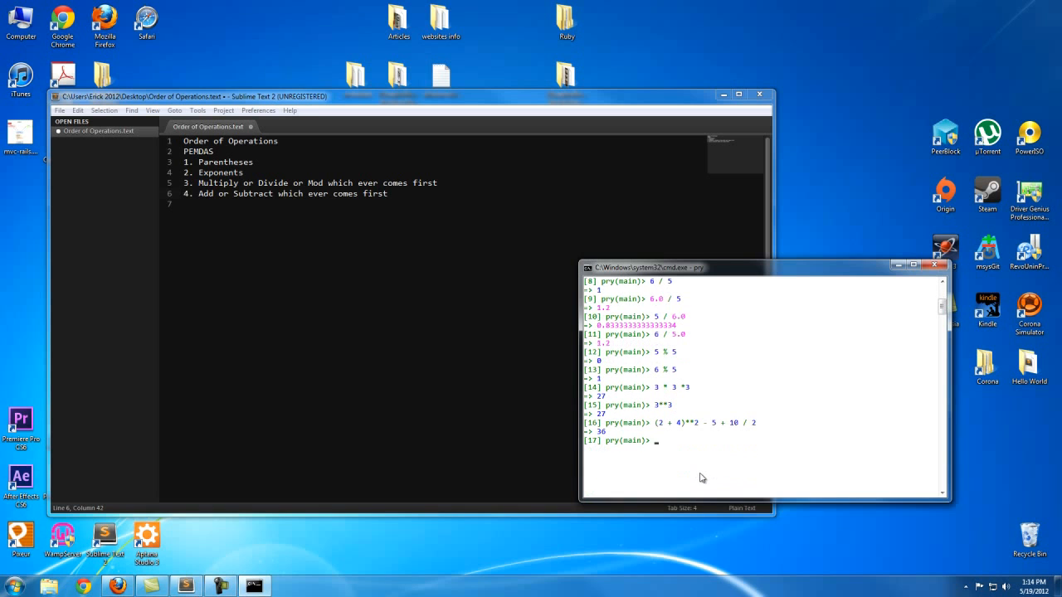
{"action": "mouse_move", "coordinate": [700, 475]}
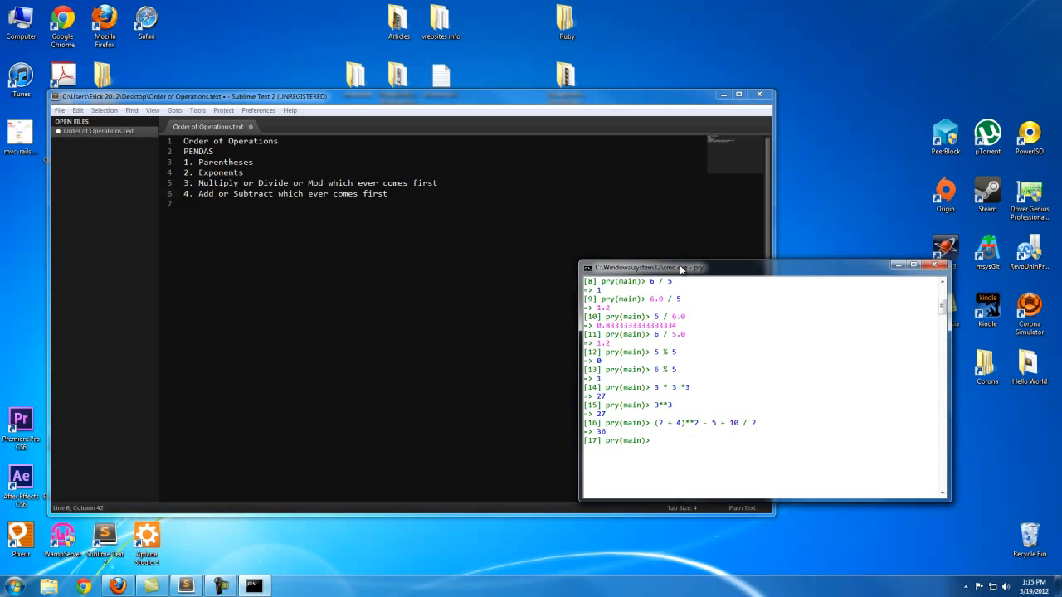
{"action": "left_click_drag", "start_coordinate": [681, 267], "coordinate": [578, 236]}
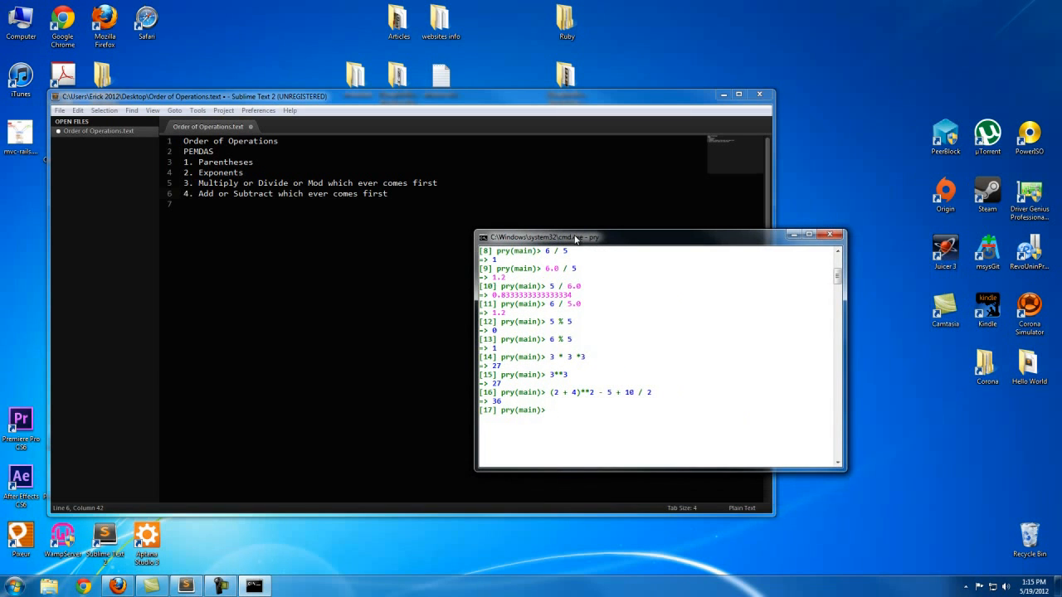
{"action": "mouse_move", "coordinate": [800, 352]}
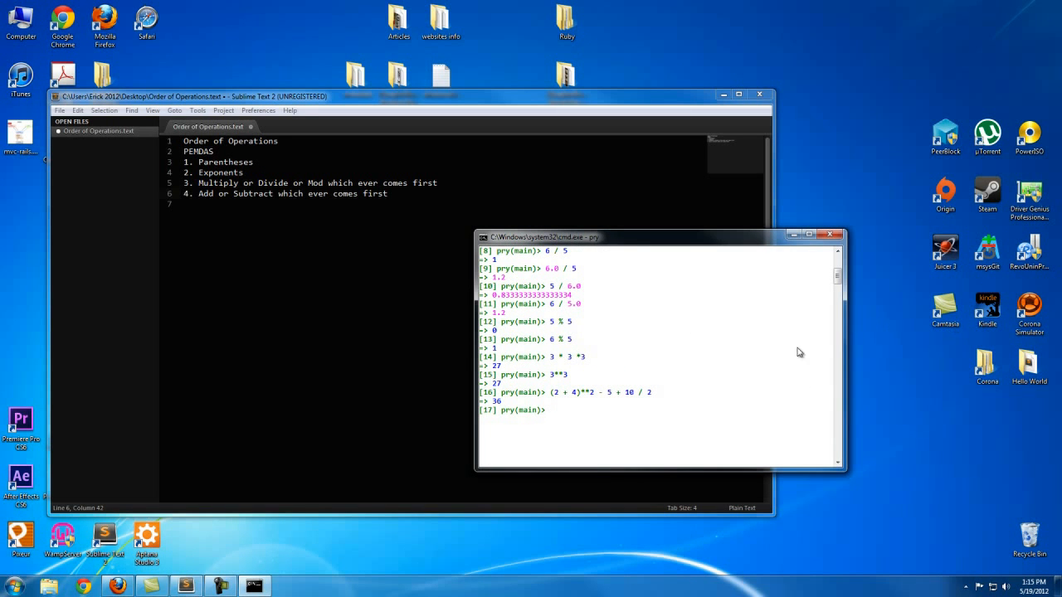